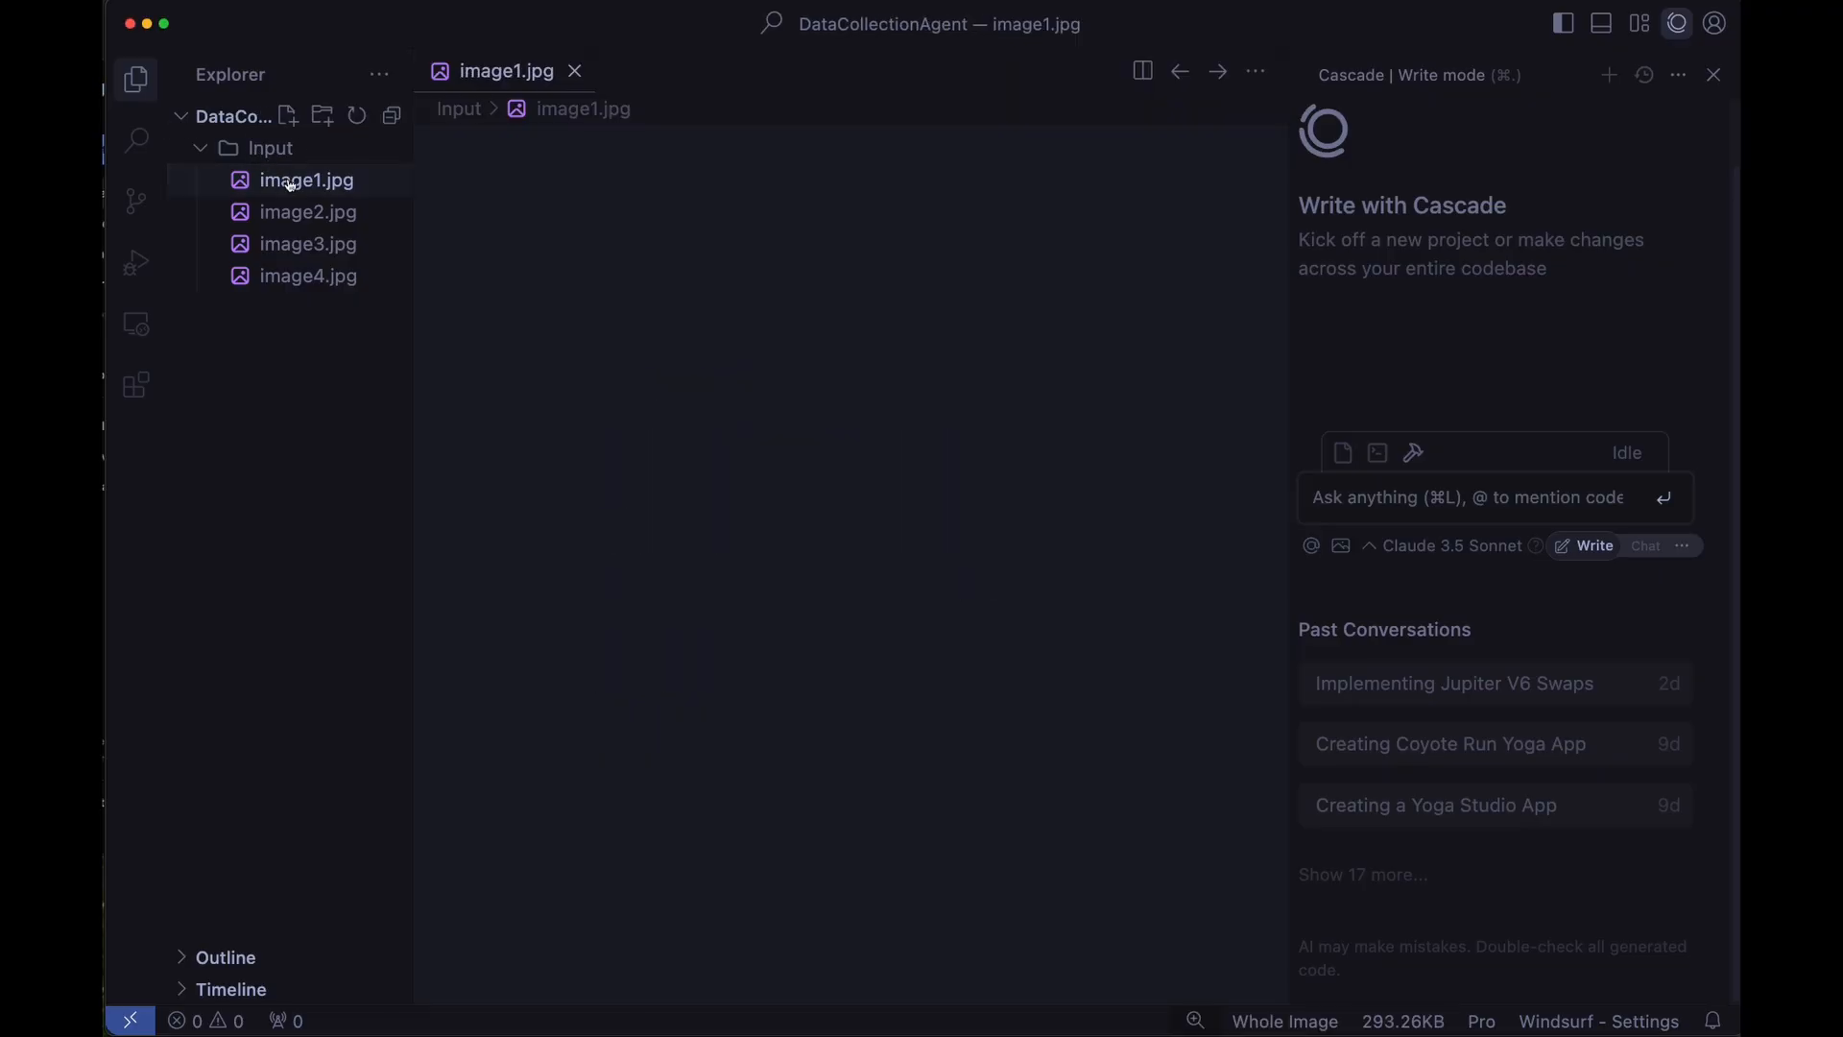
Preview image1.jpg from the Input folder in Windsurf
{"action": "left_click", "coordinate": [310, 211]}
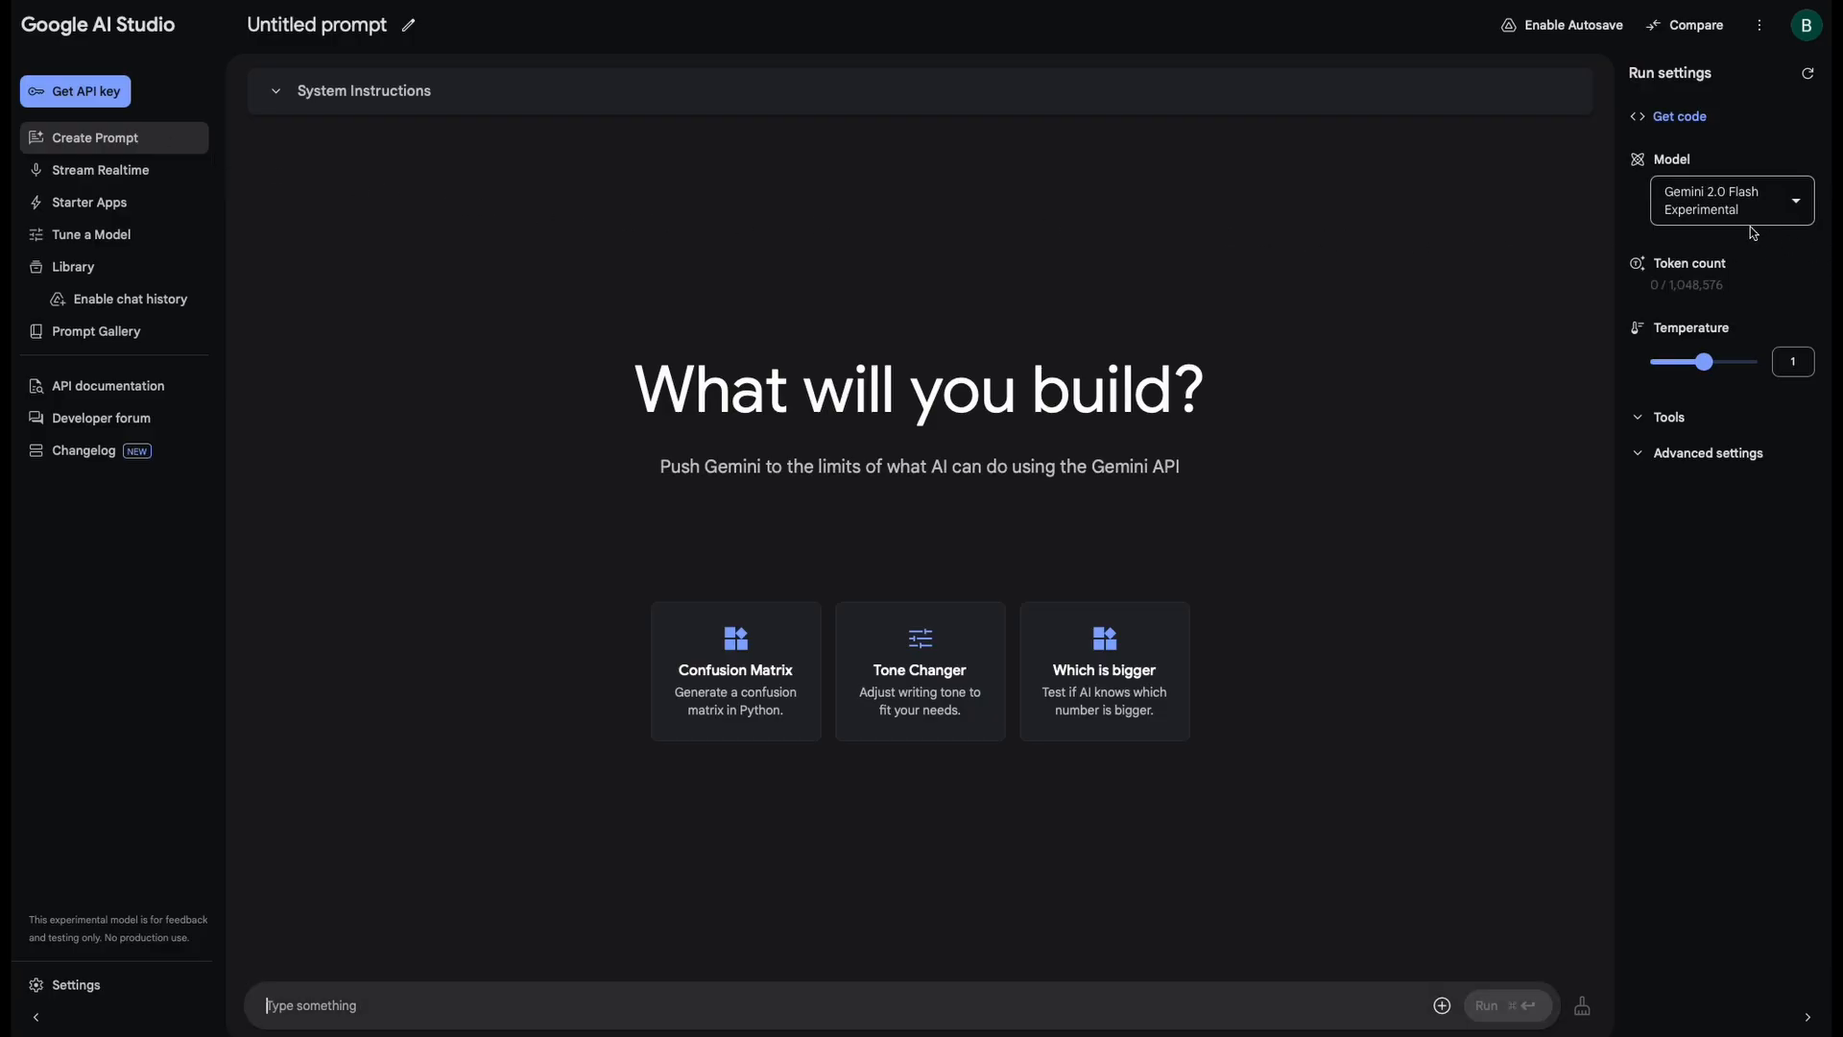
Review the Gemini model list and select Gemini 2.0 Flash Experimental
{"action": "left_click", "coordinate": [1728, 200]}
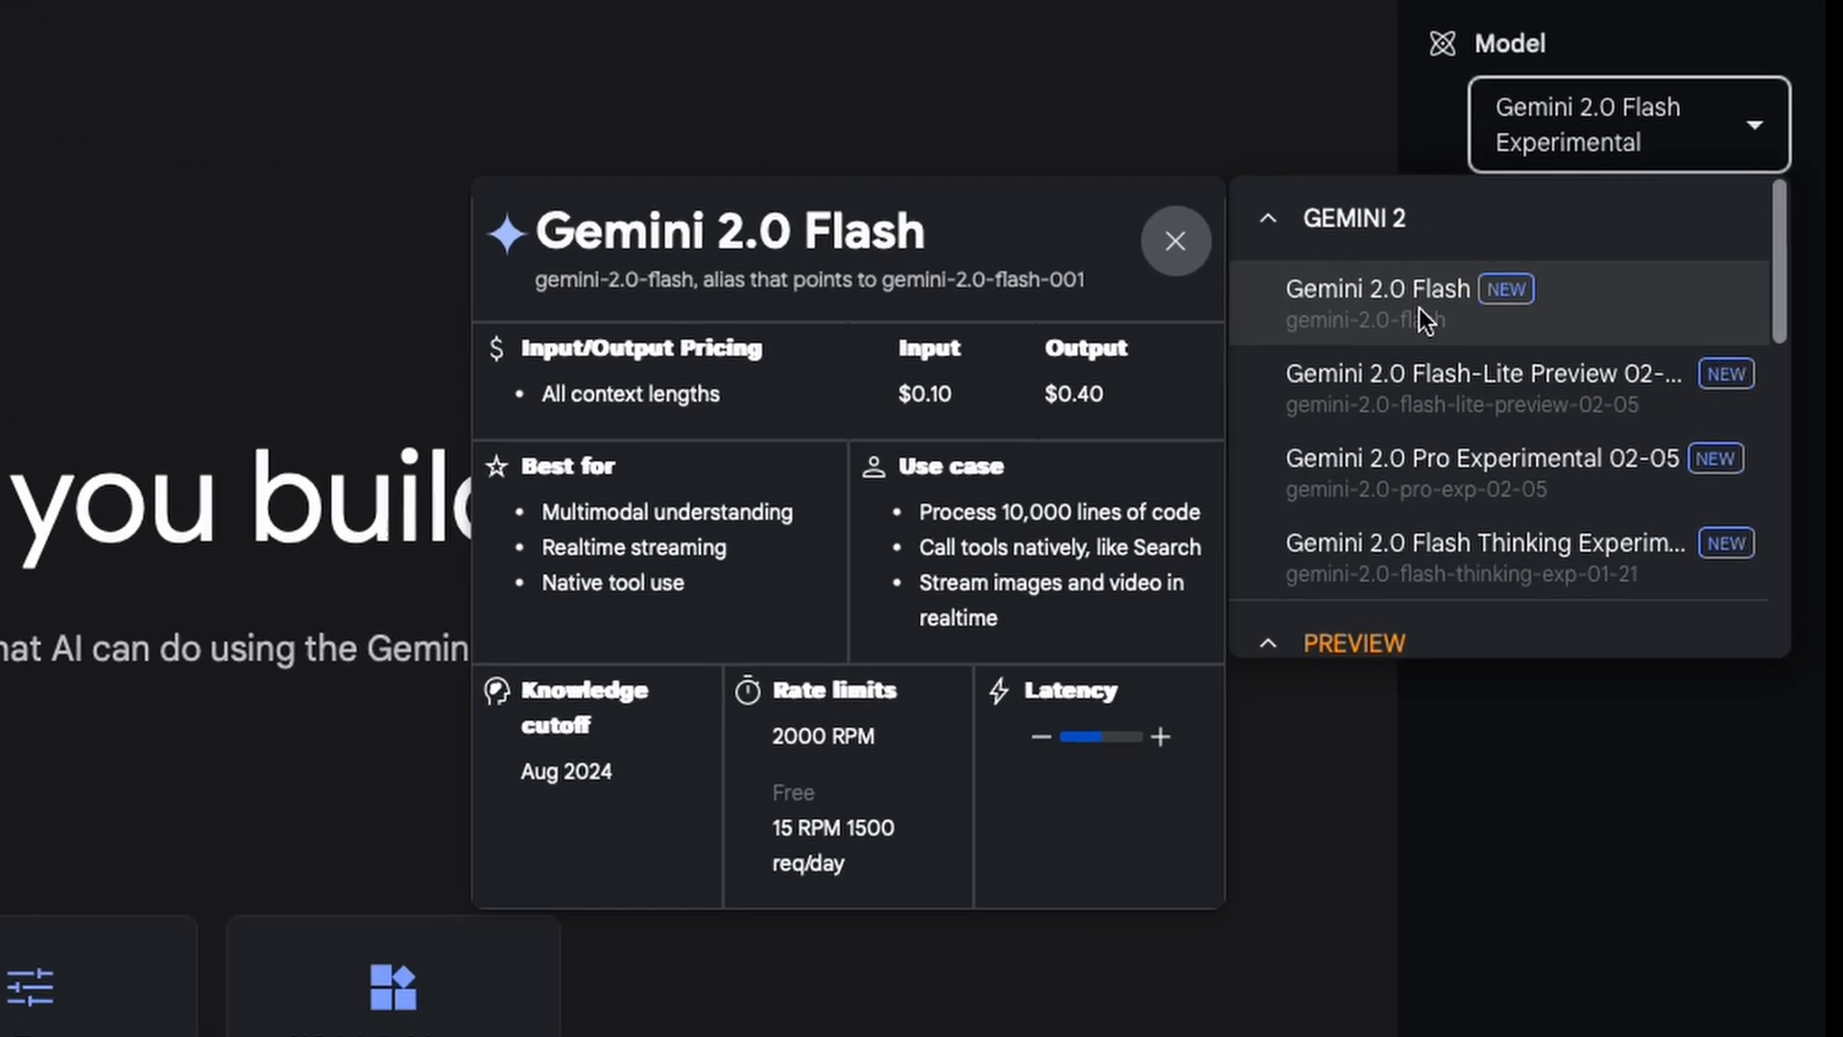
{"action": "mouse_move", "coordinate": [1013, 433]}
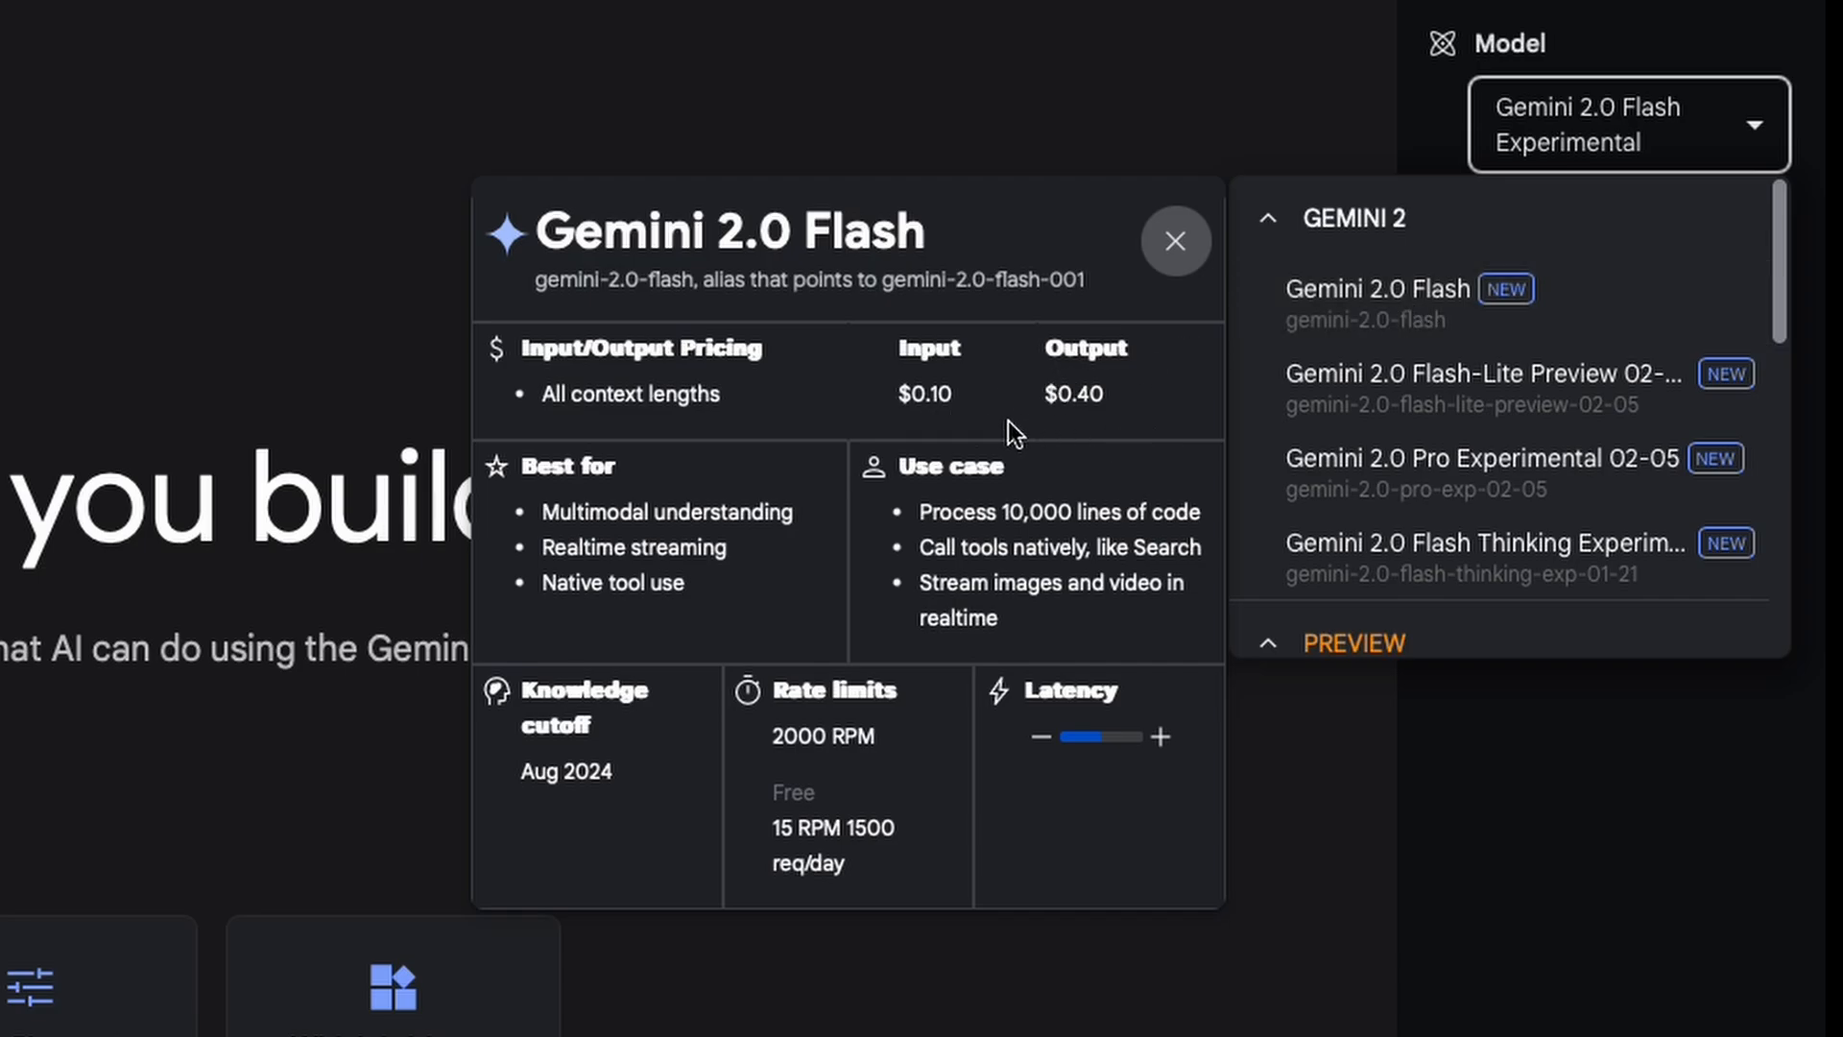
{"action": "mouse_move", "coordinate": [1780, 326]}
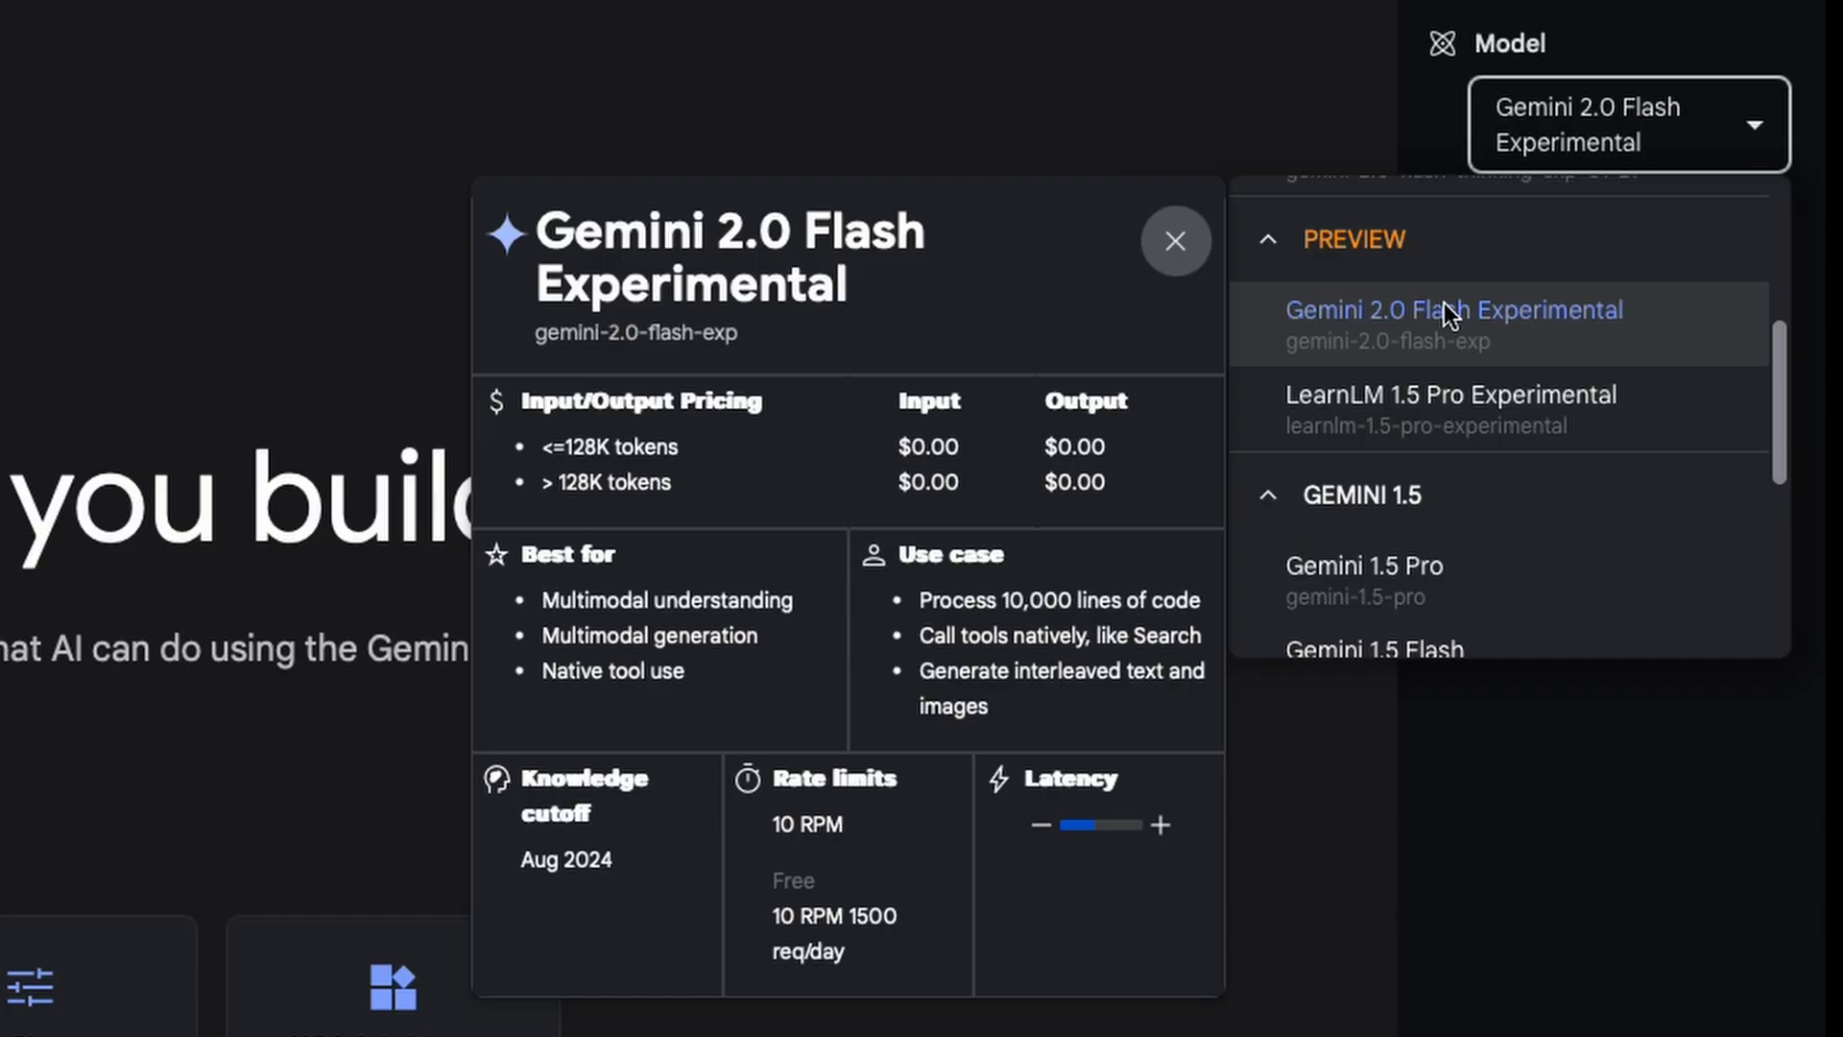
{"action": "mouse_move", "coordinate": [1444, 345]}
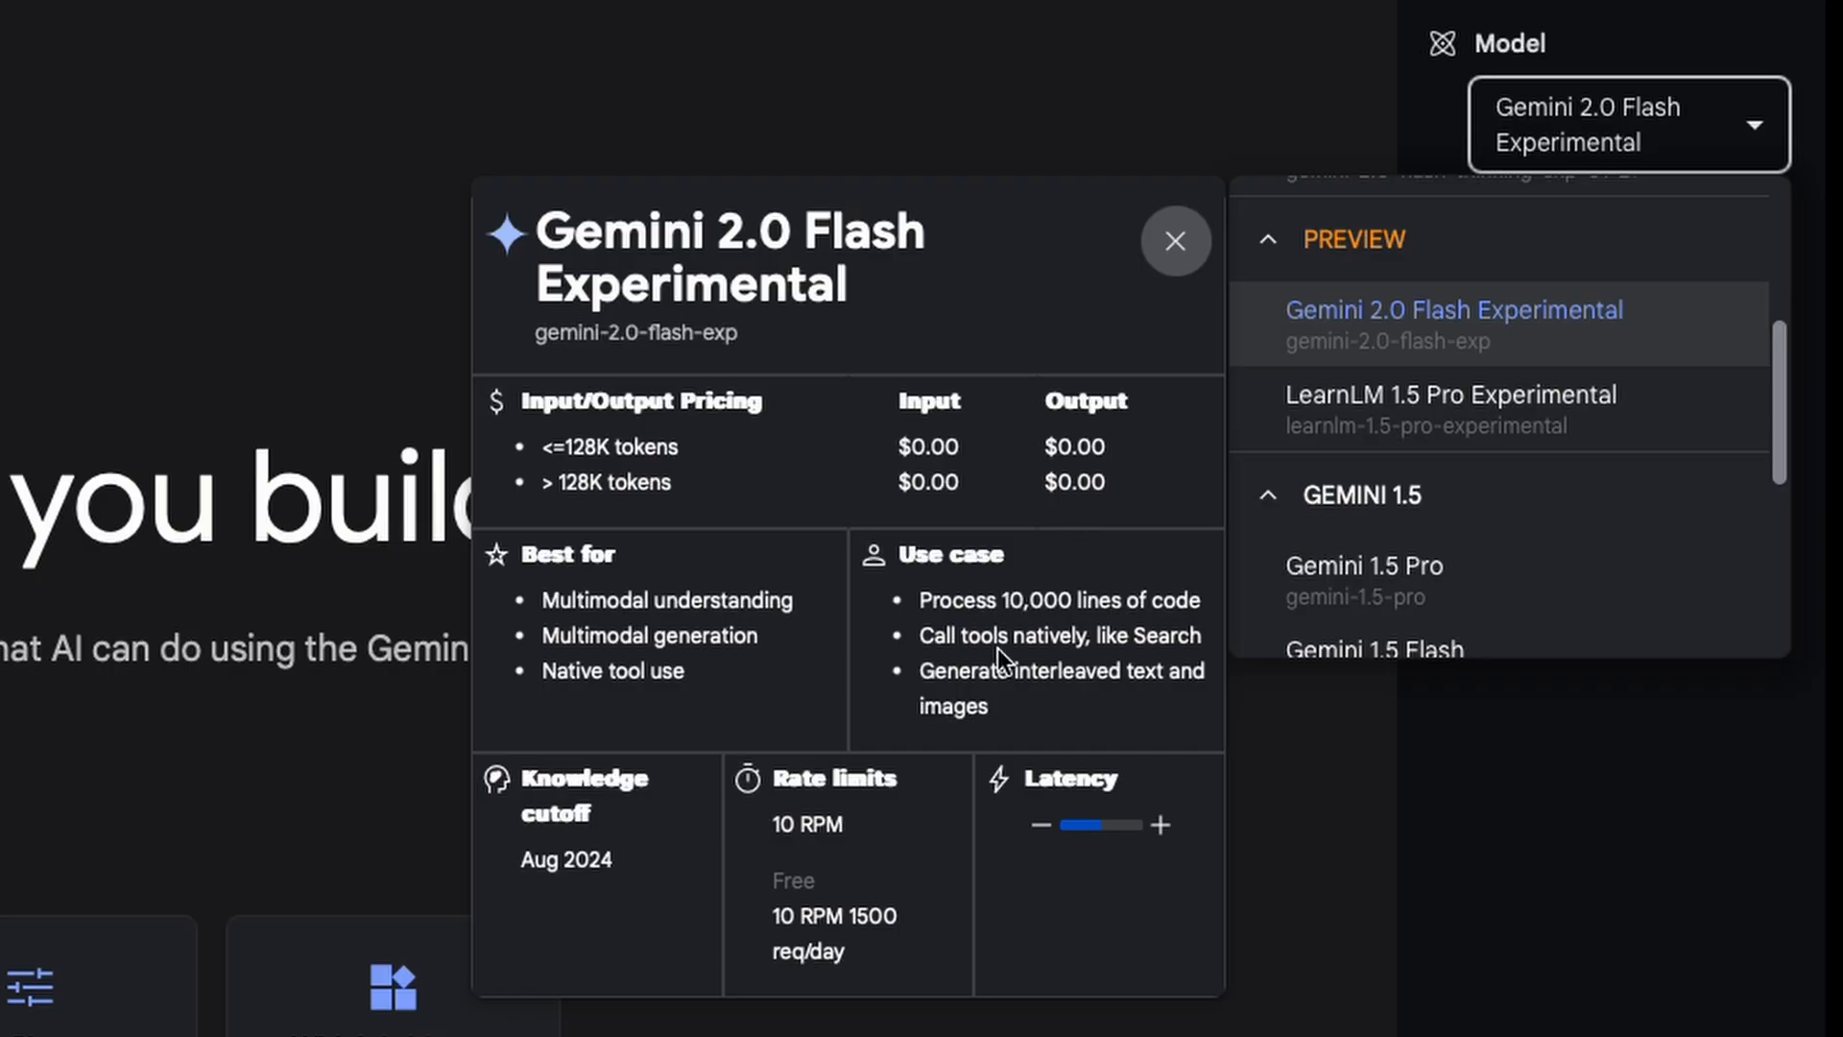
{"action": "mouse_move", "coordinate": [820, 843]}
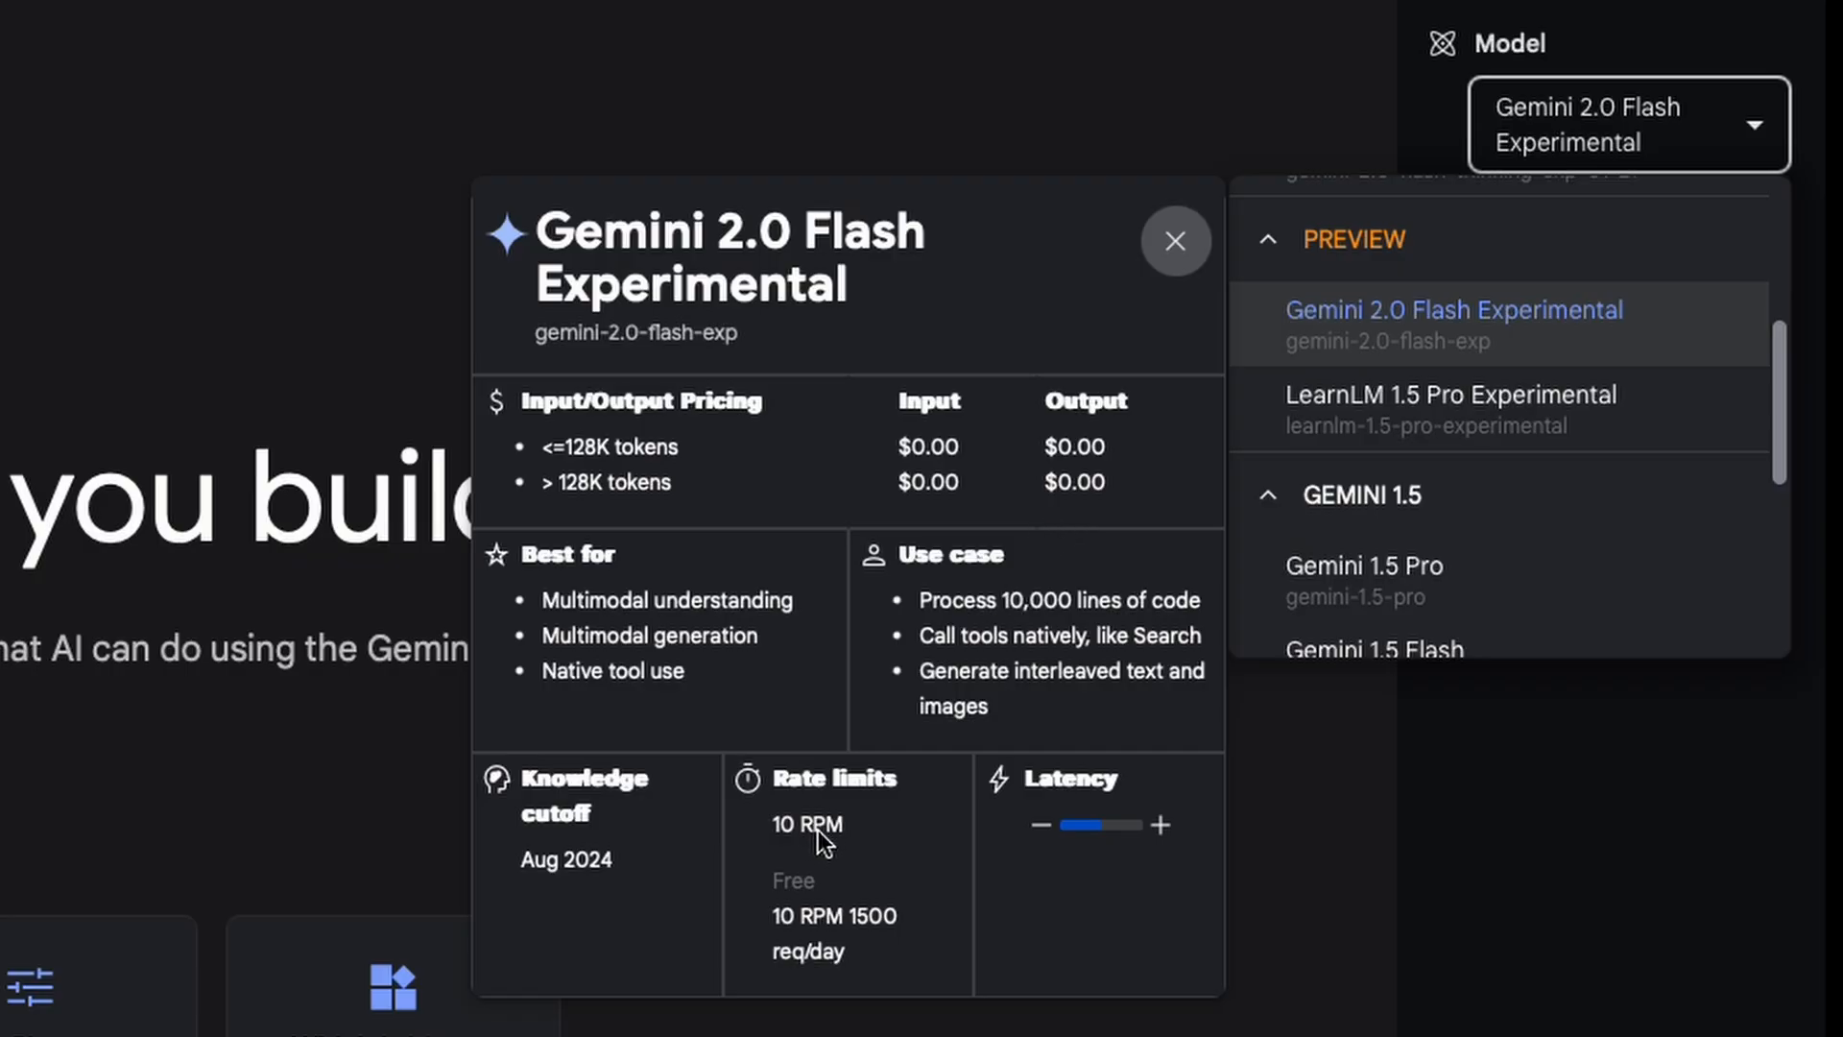
{"action": "left_click", "coordinate": [1175, 241]}
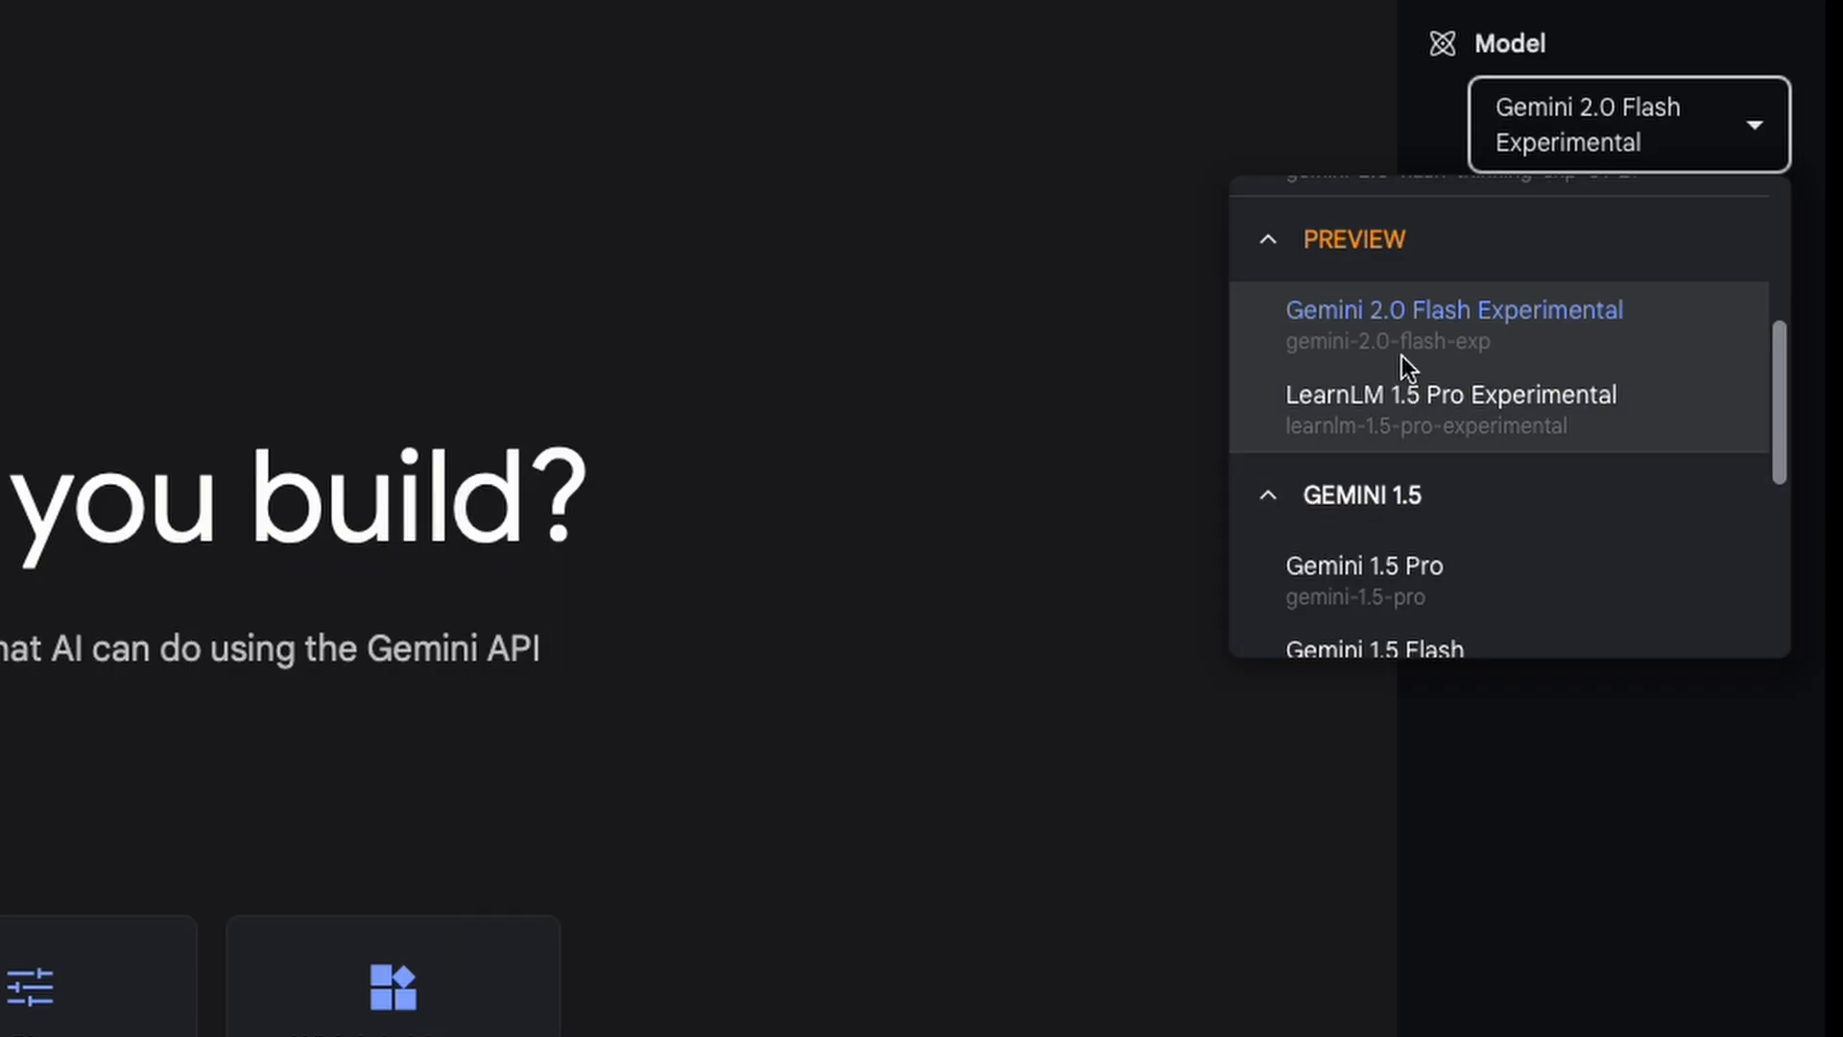
{"action": "left_click", "coordinate": [1454, 309]}
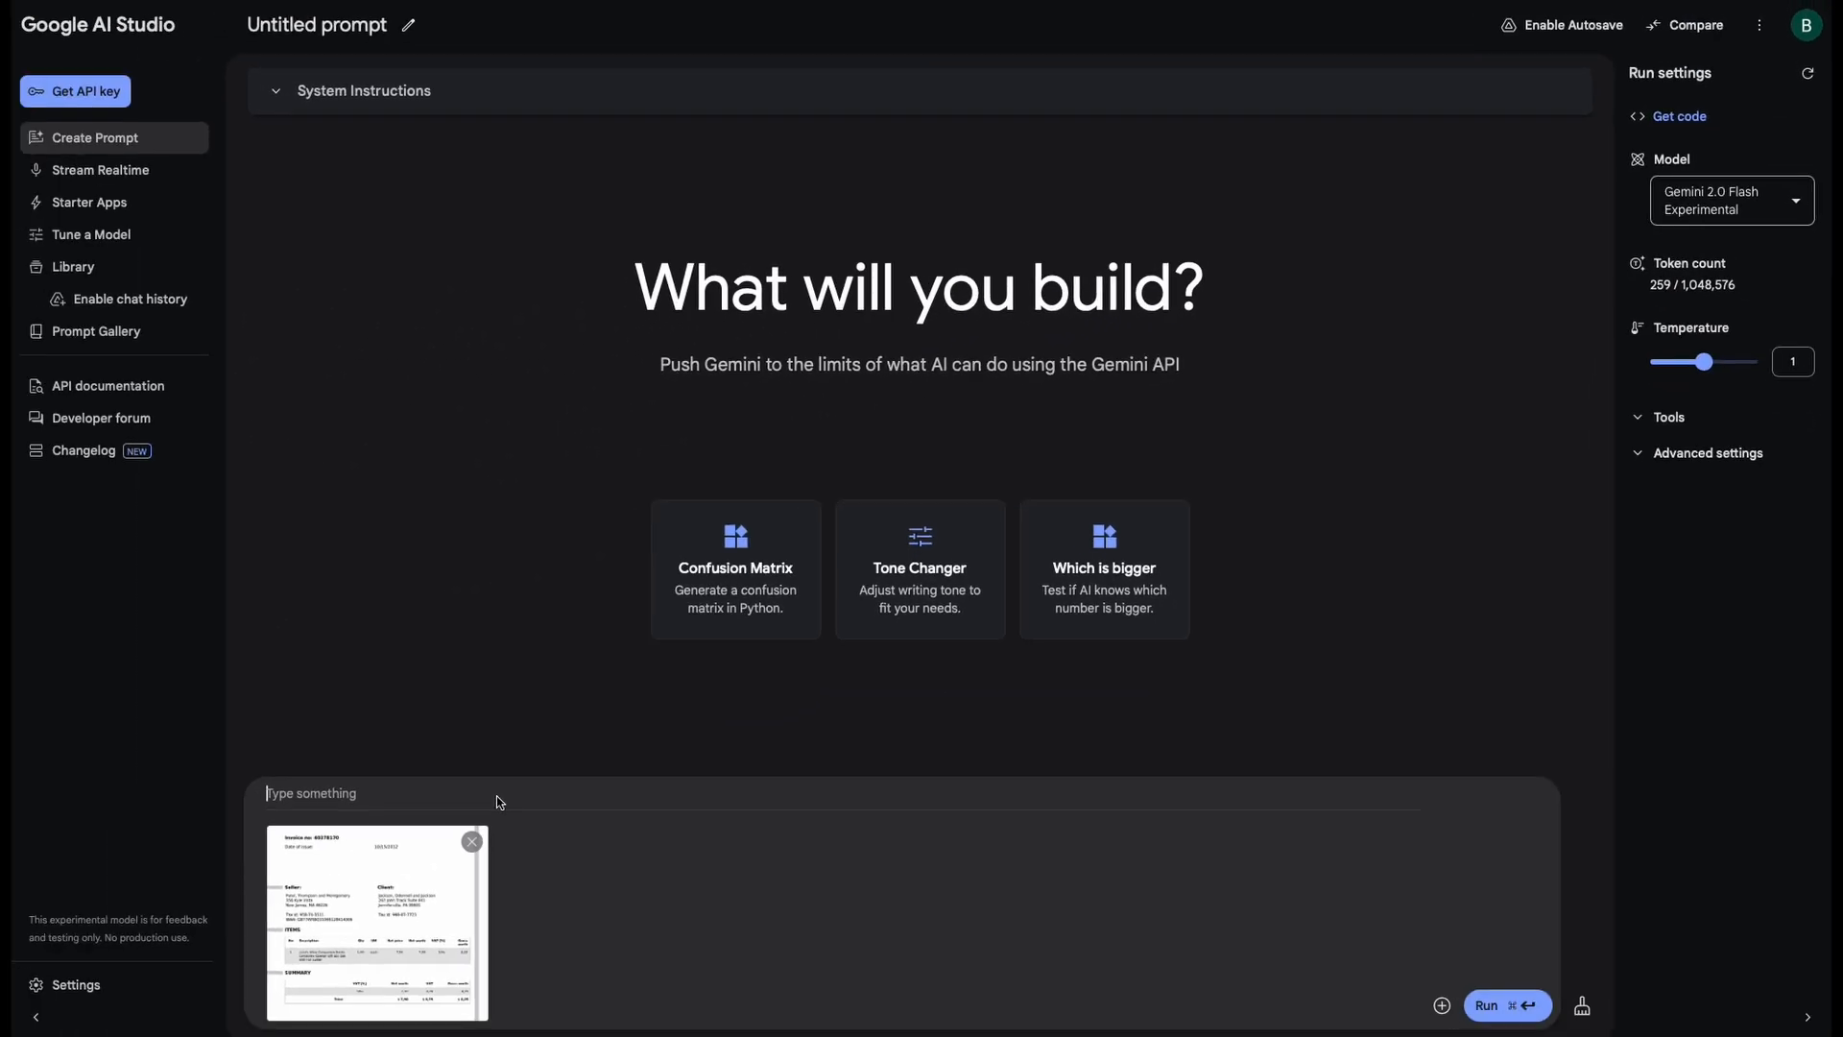
Prompt 'Extract the data from this image and return plain text' and run it
{"action": "type", "text": "Extract the data from this image and return plain t"}
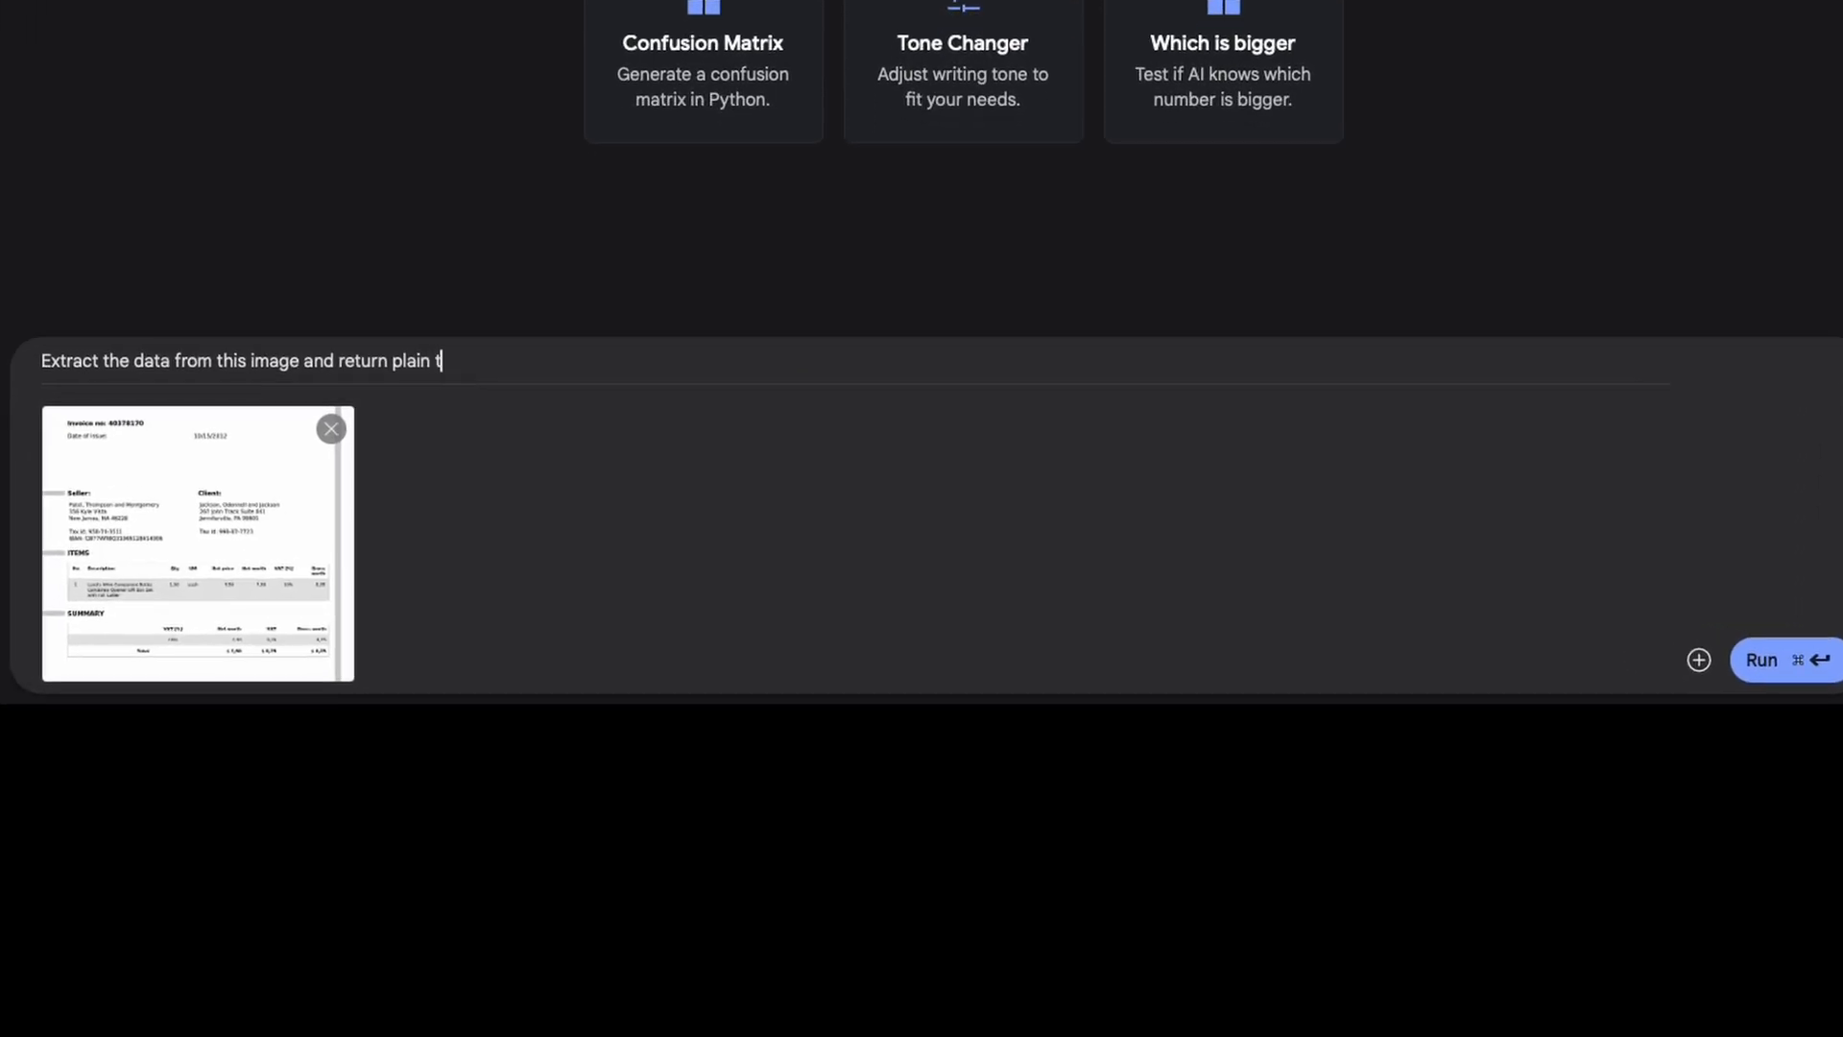
{"action": "left_click", "coordinate": [1760, 660]}
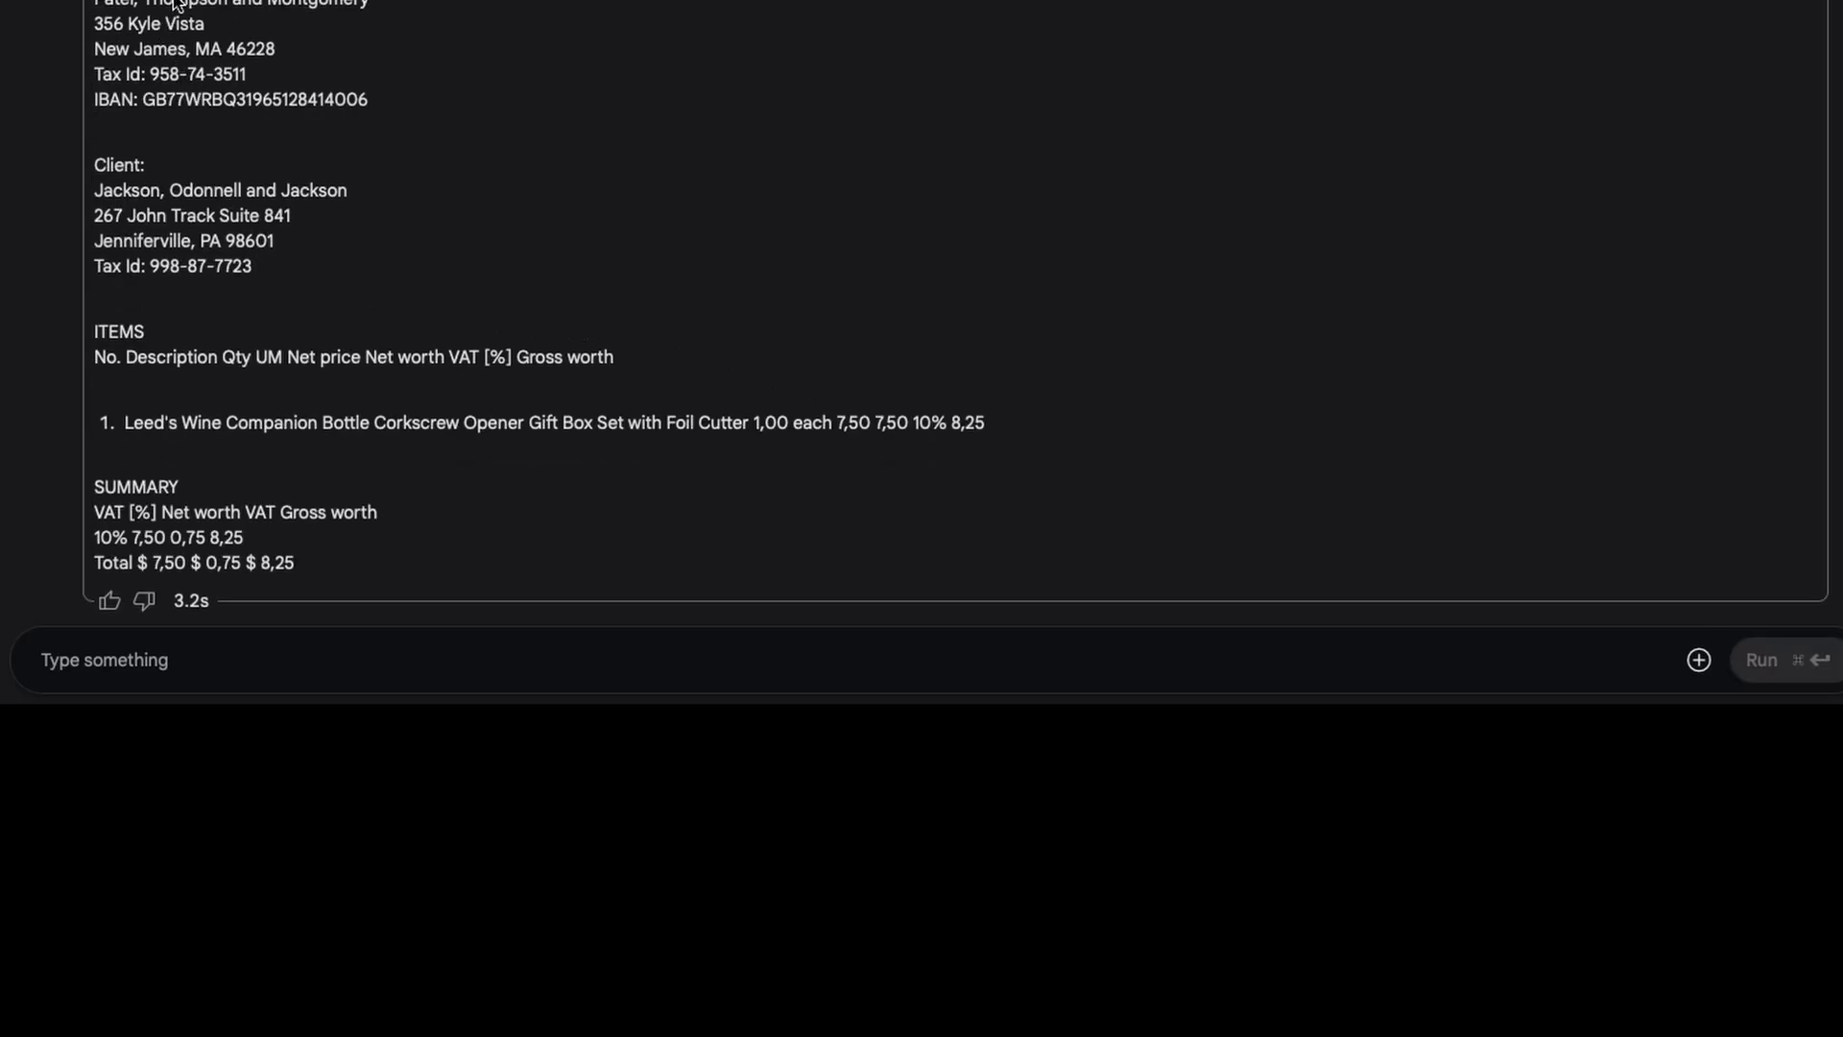
{"action": "mouse_move", "coordinate": [210, 62]}
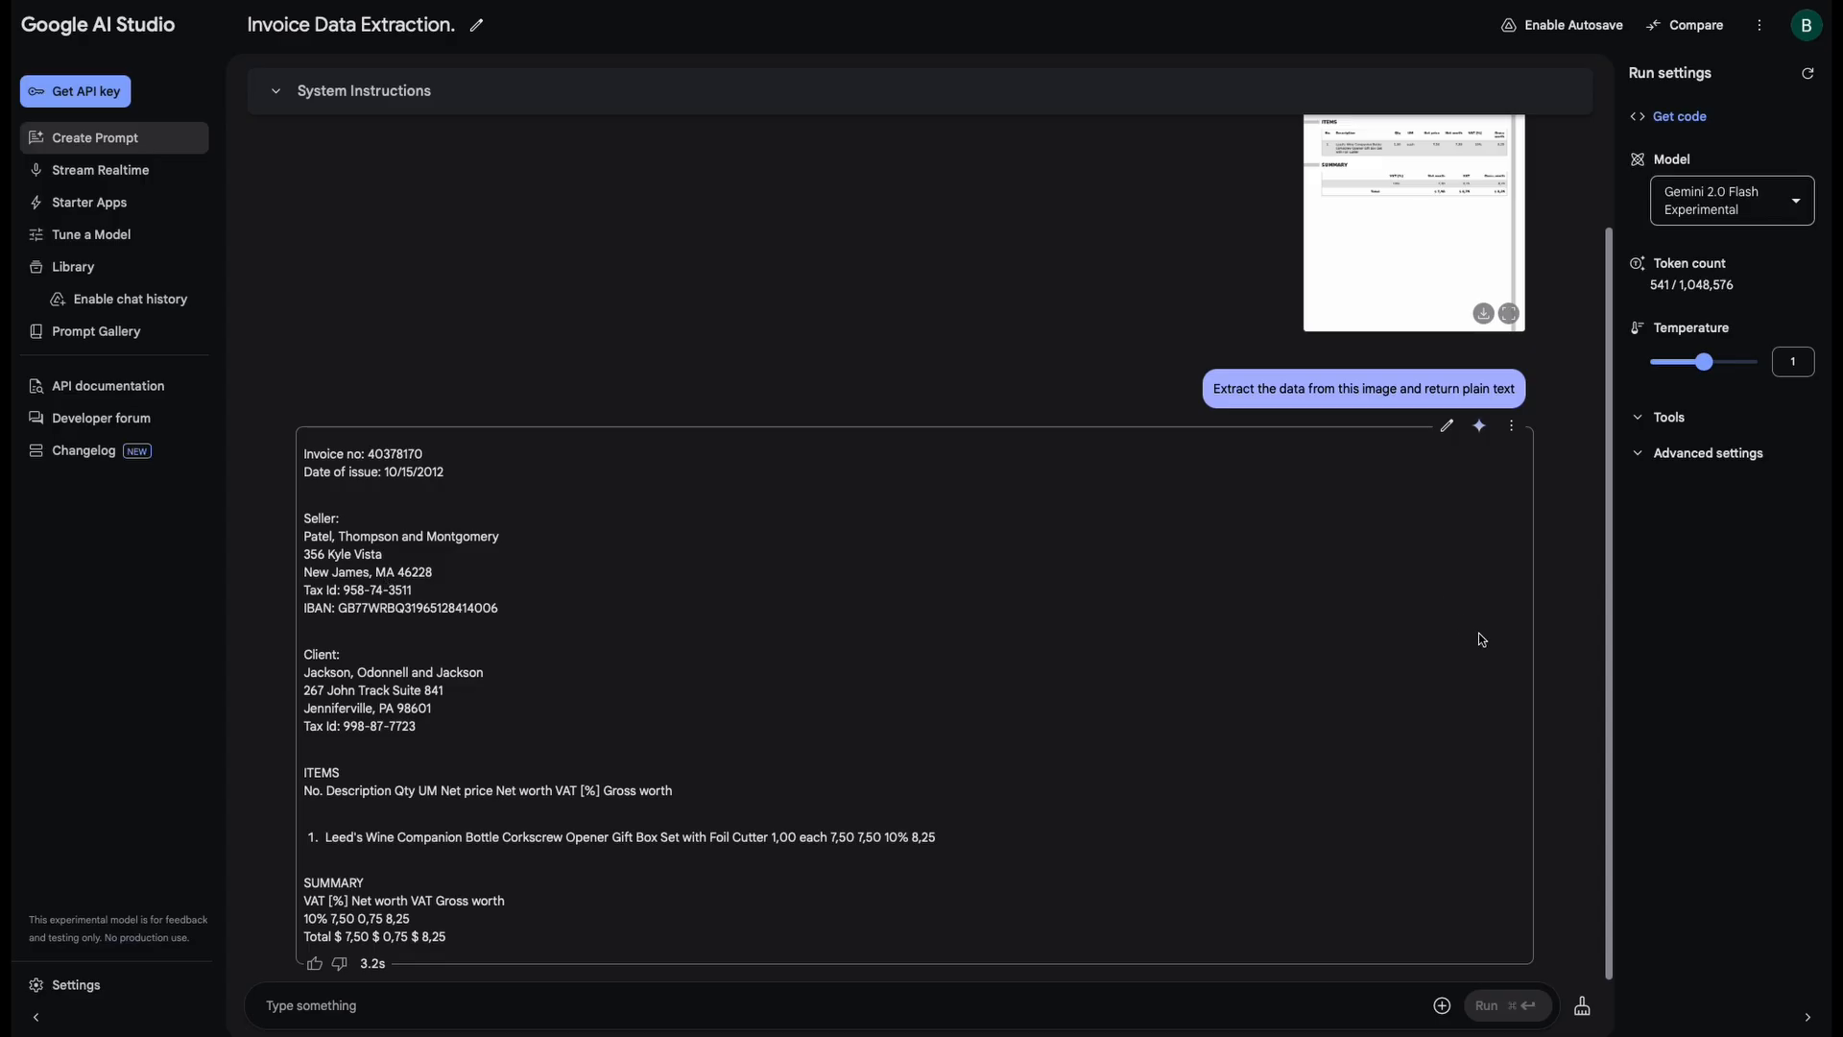
{"action": "mouse_move", "coordinate": [1680, 116]}
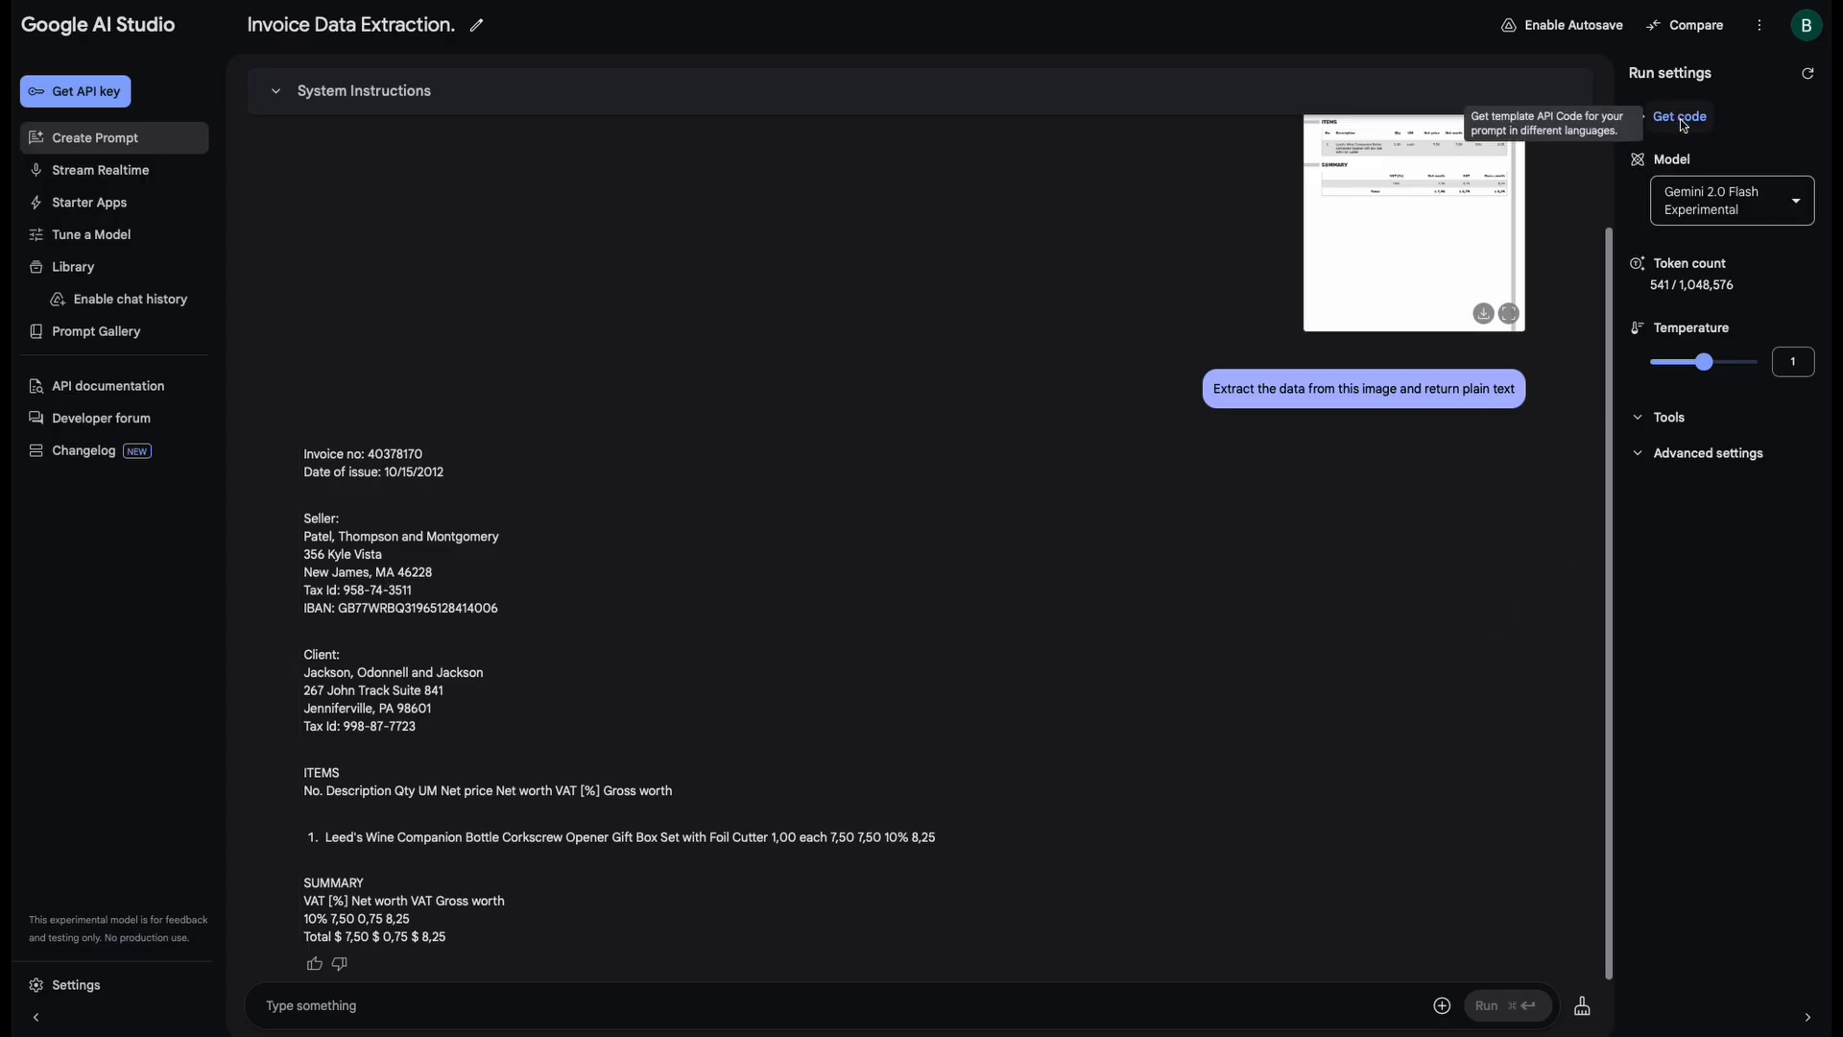
Open Get code for the invoice extraction prompt
{"action": "left_click", "coordinate": [1679, 116]}
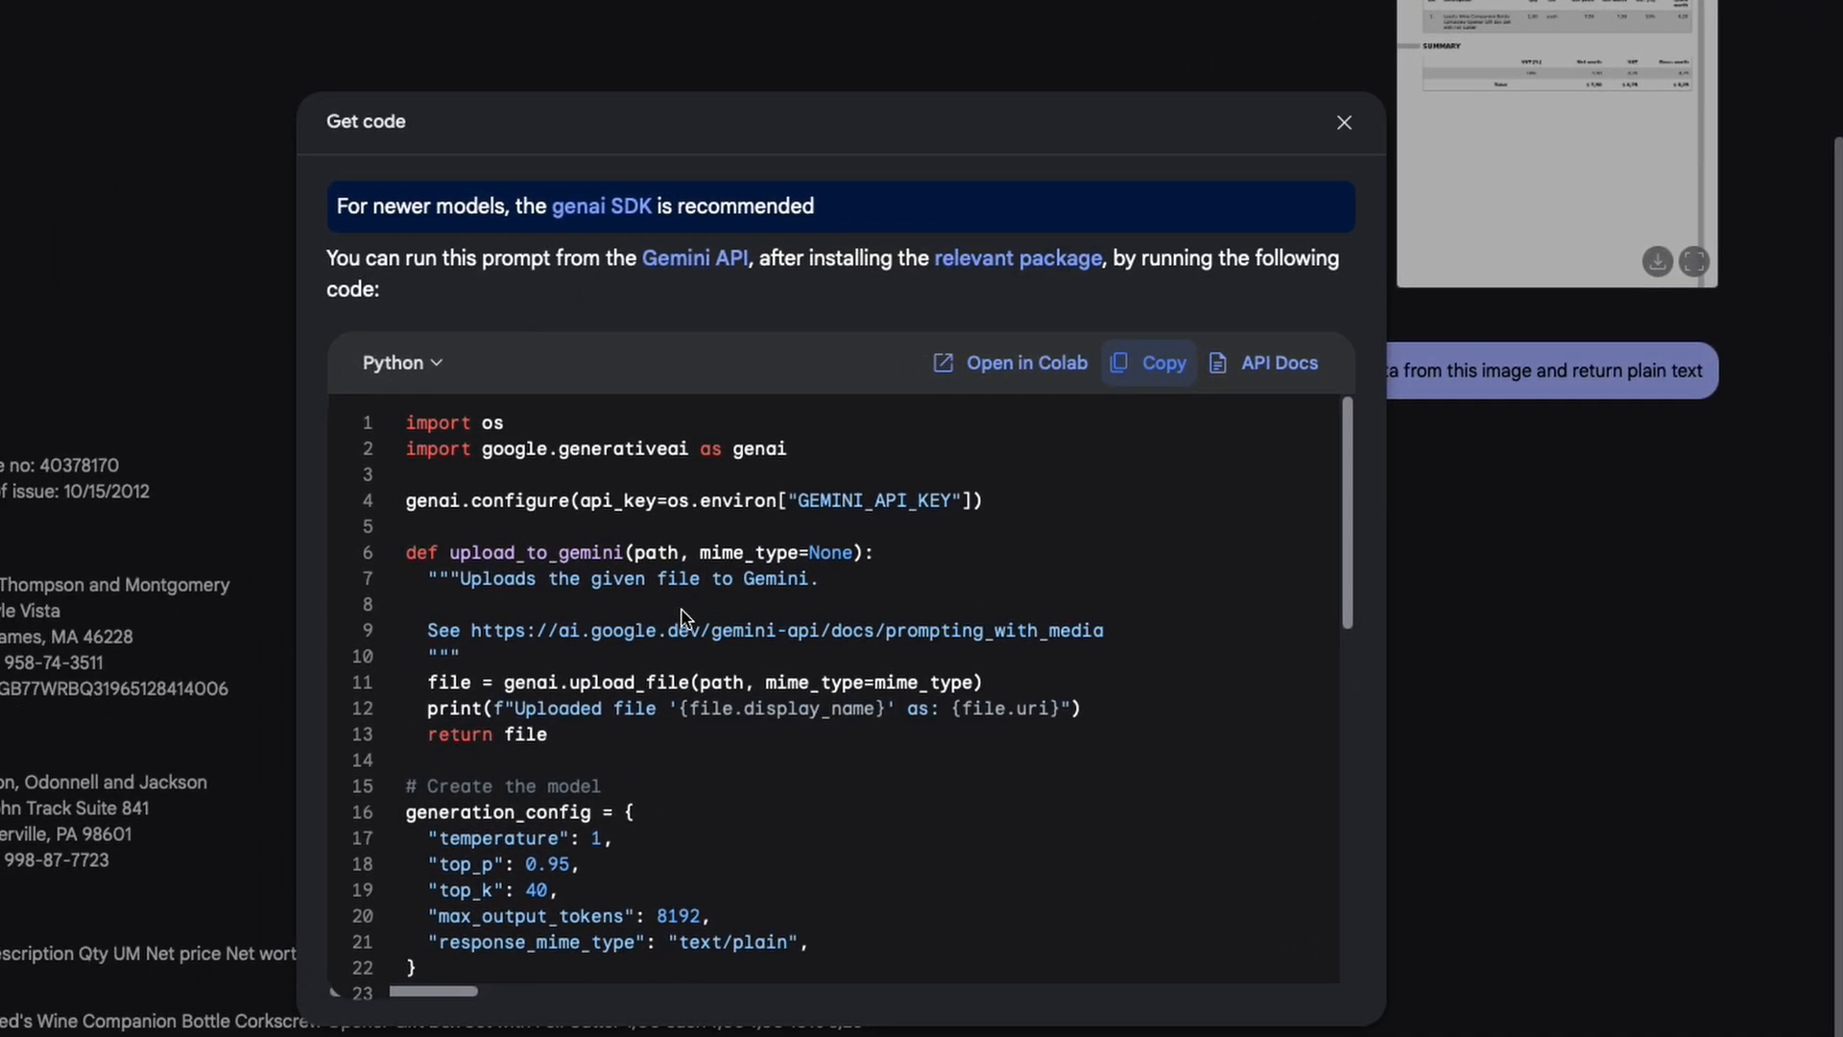
{"action": "mouse_move", "coordinate": [646, 624]}
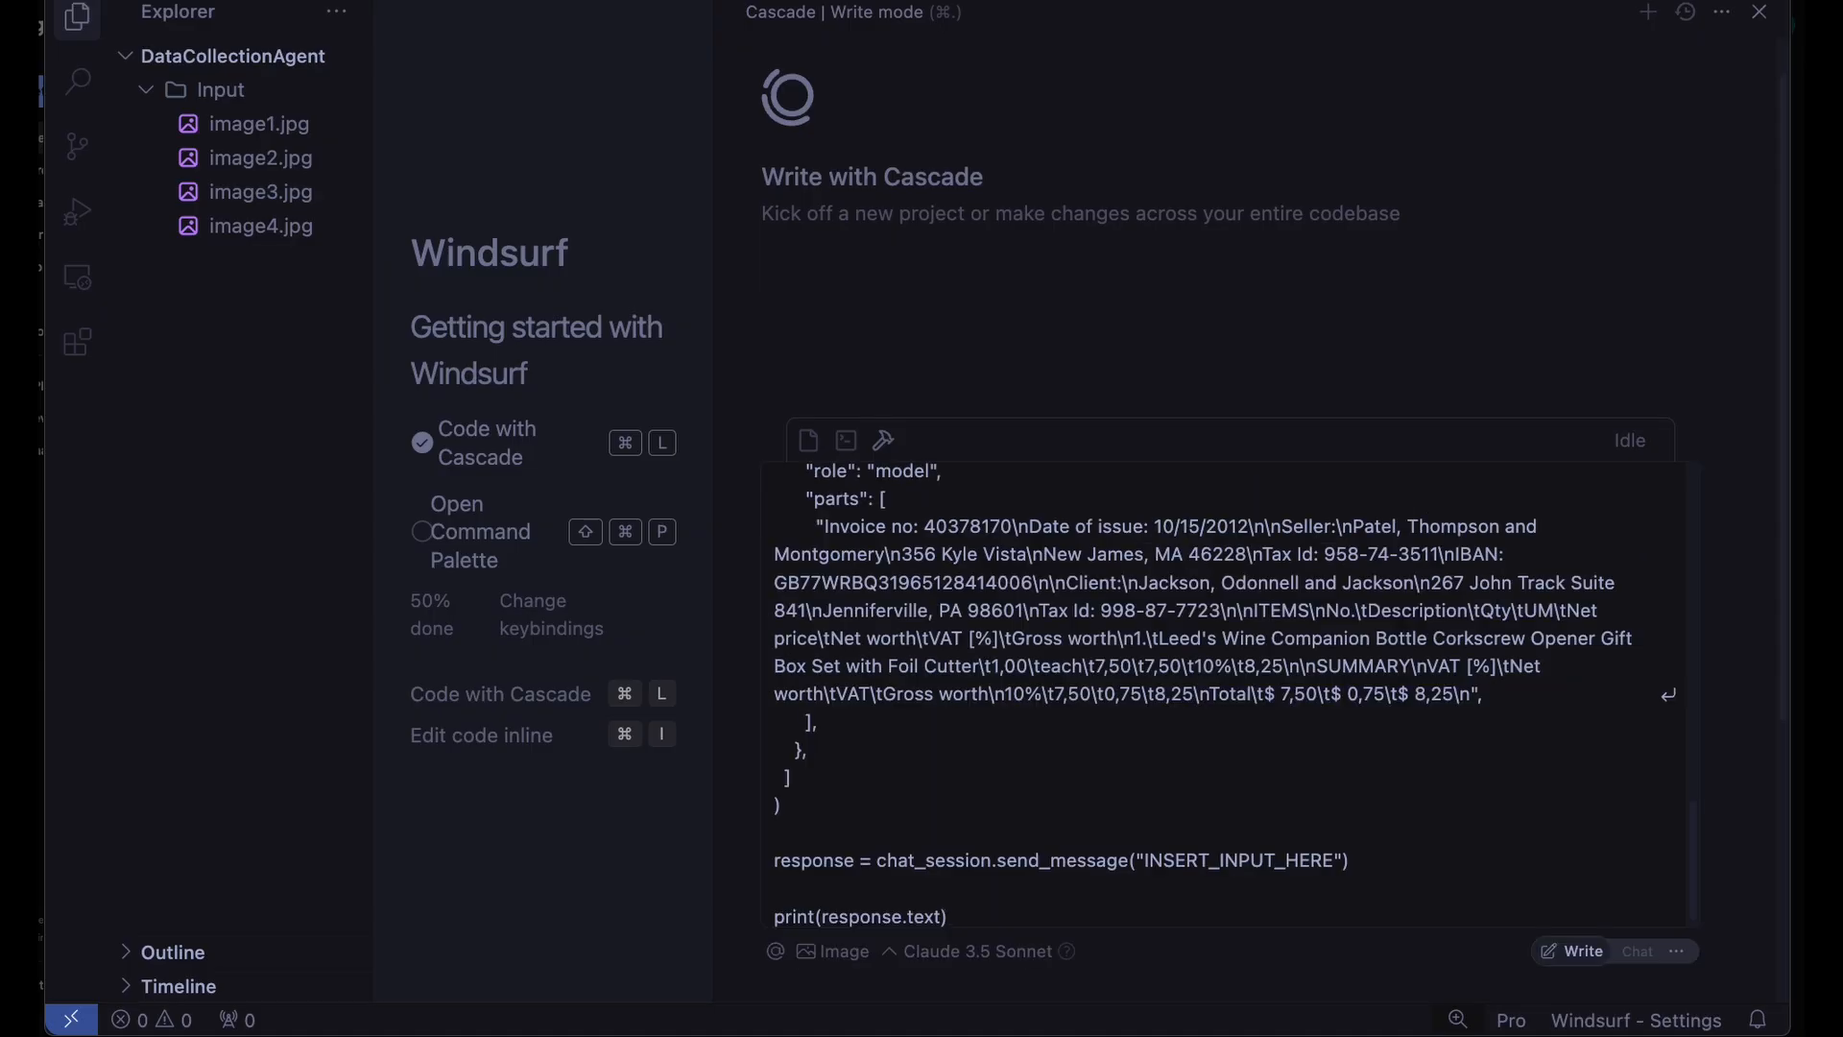
{"action": "mouse_move", "coordinate": [1276, 706]}
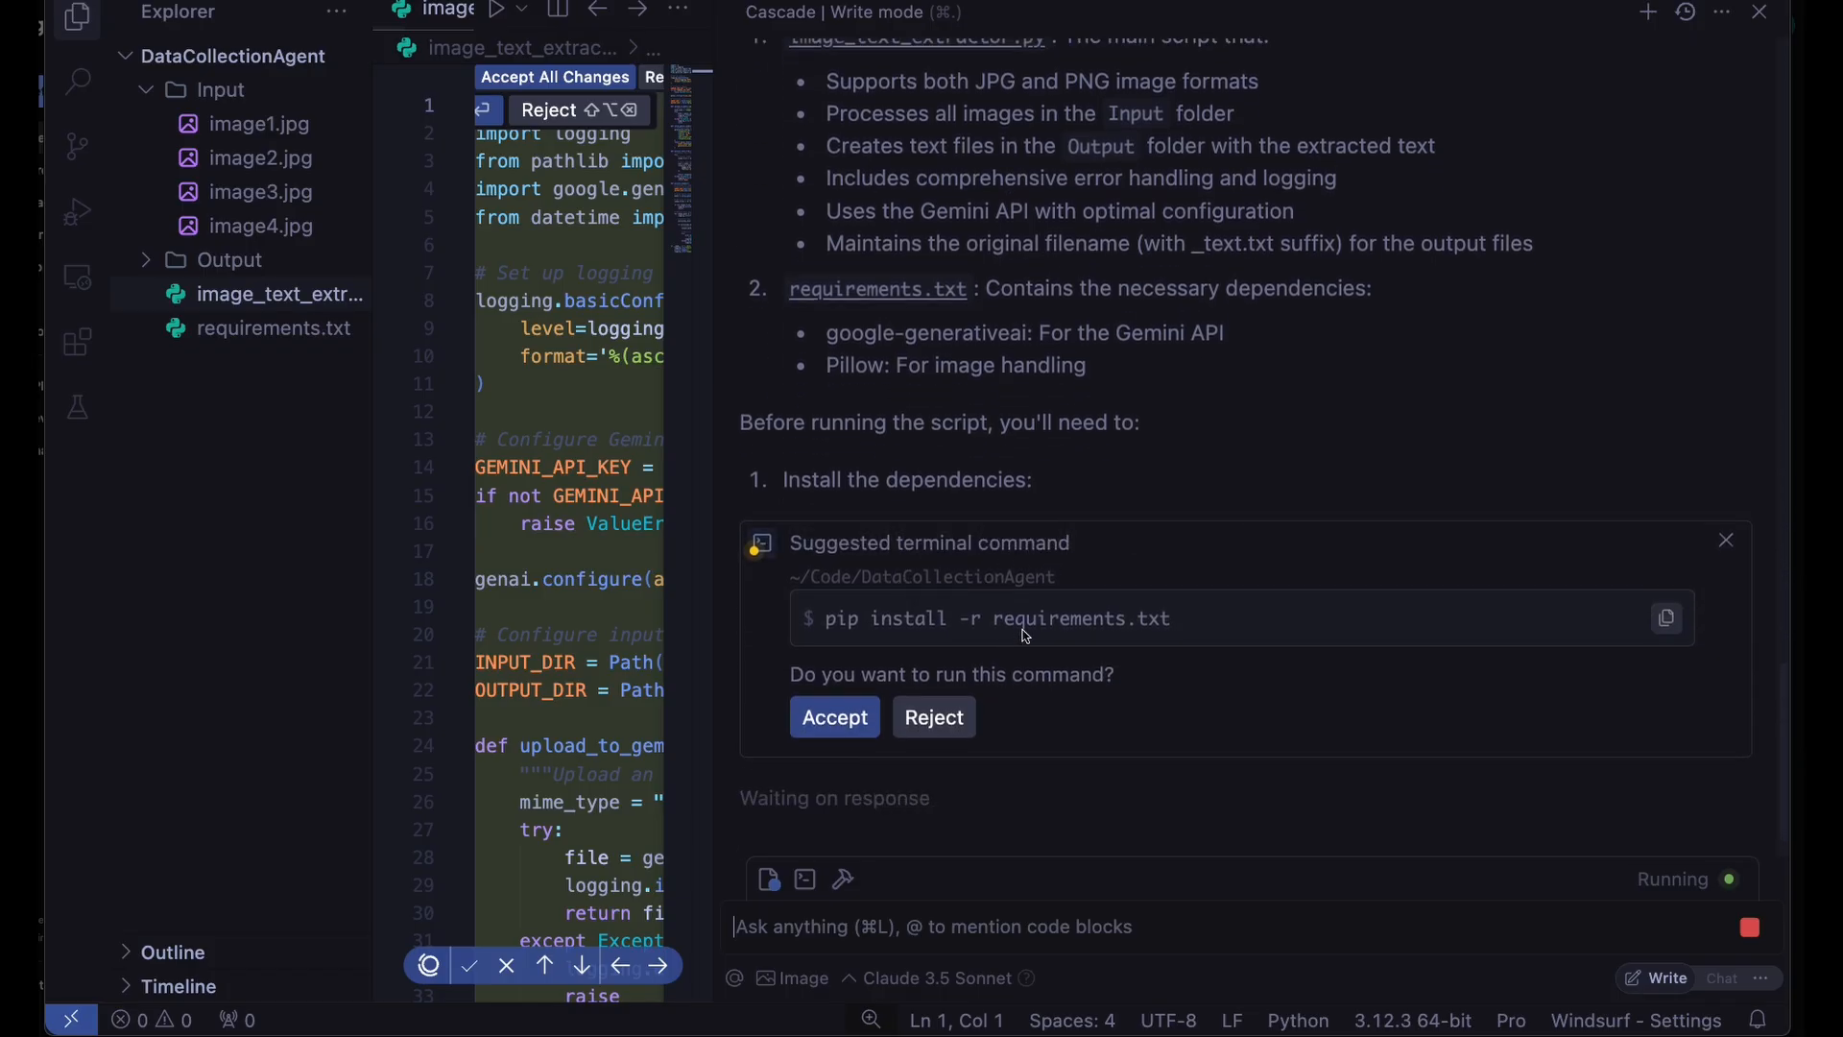
{"action": "mouse_move", "coordinate": [976, 653]}
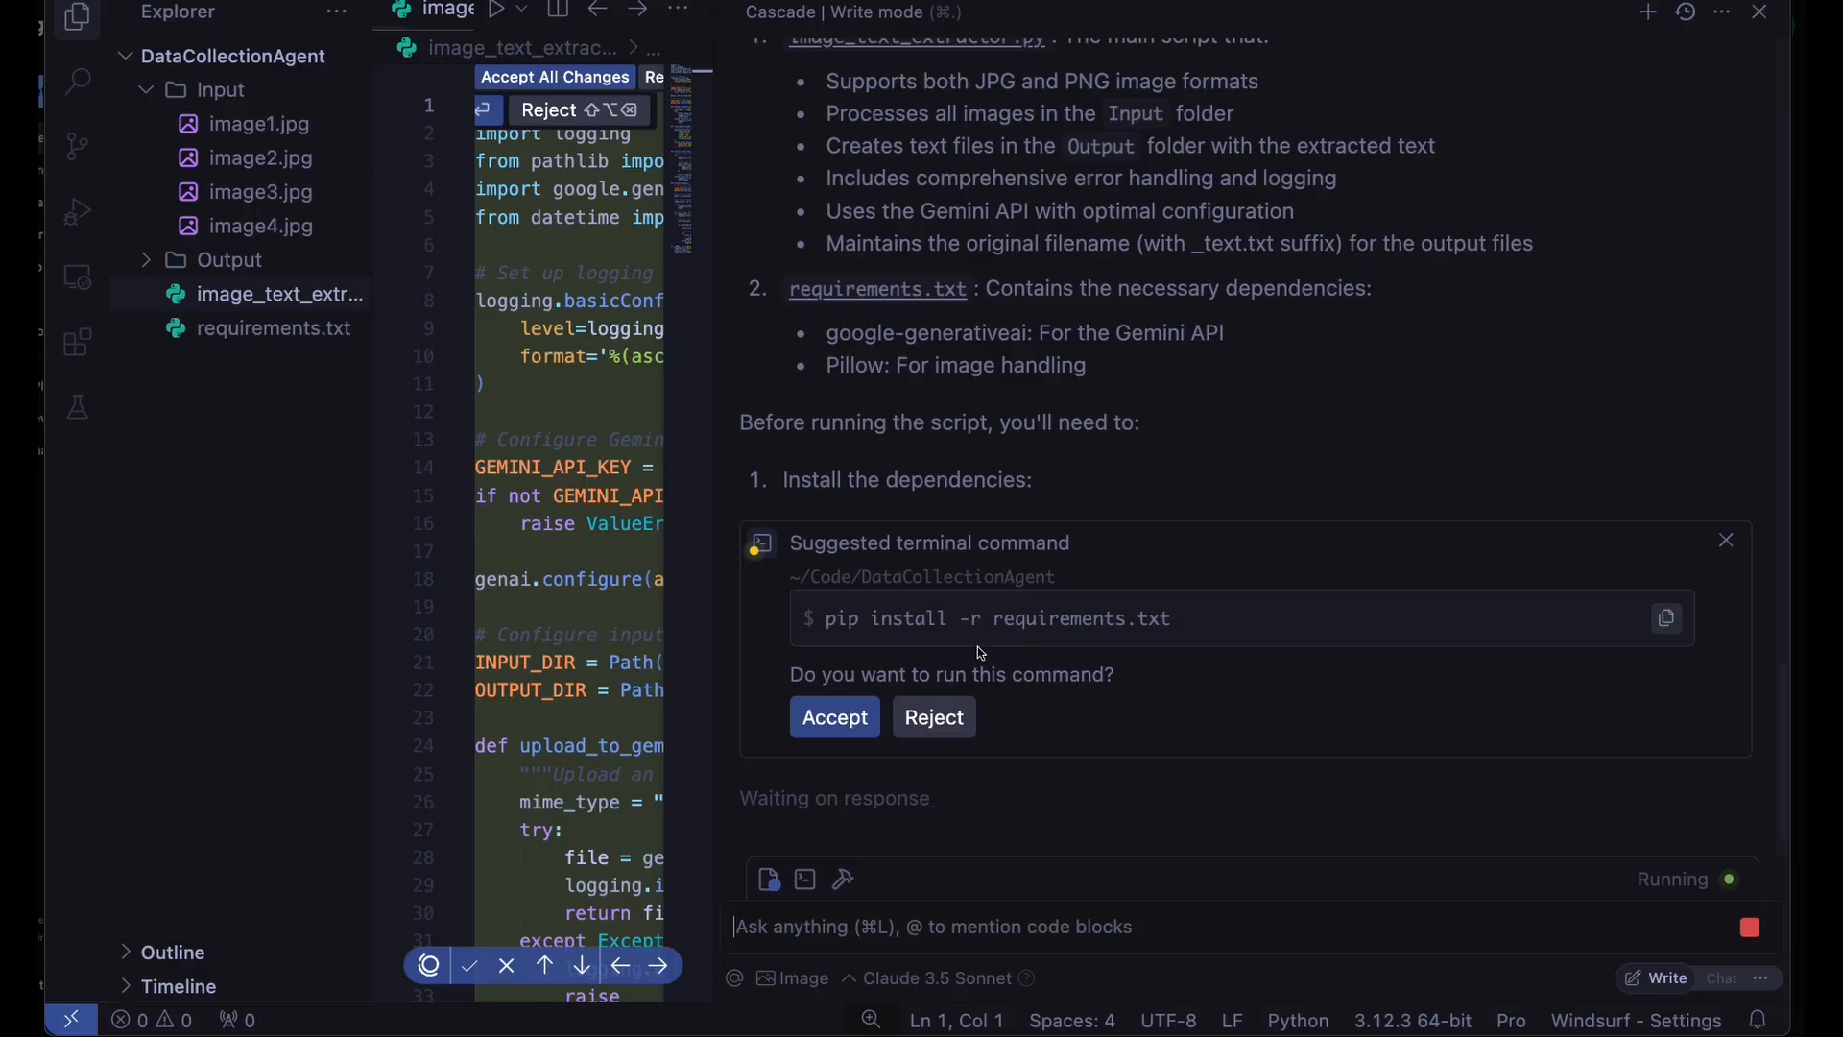
Run Cascade's suggested pip install of the requirements
{"action": "left_click", "coordinate": [833, 717]}
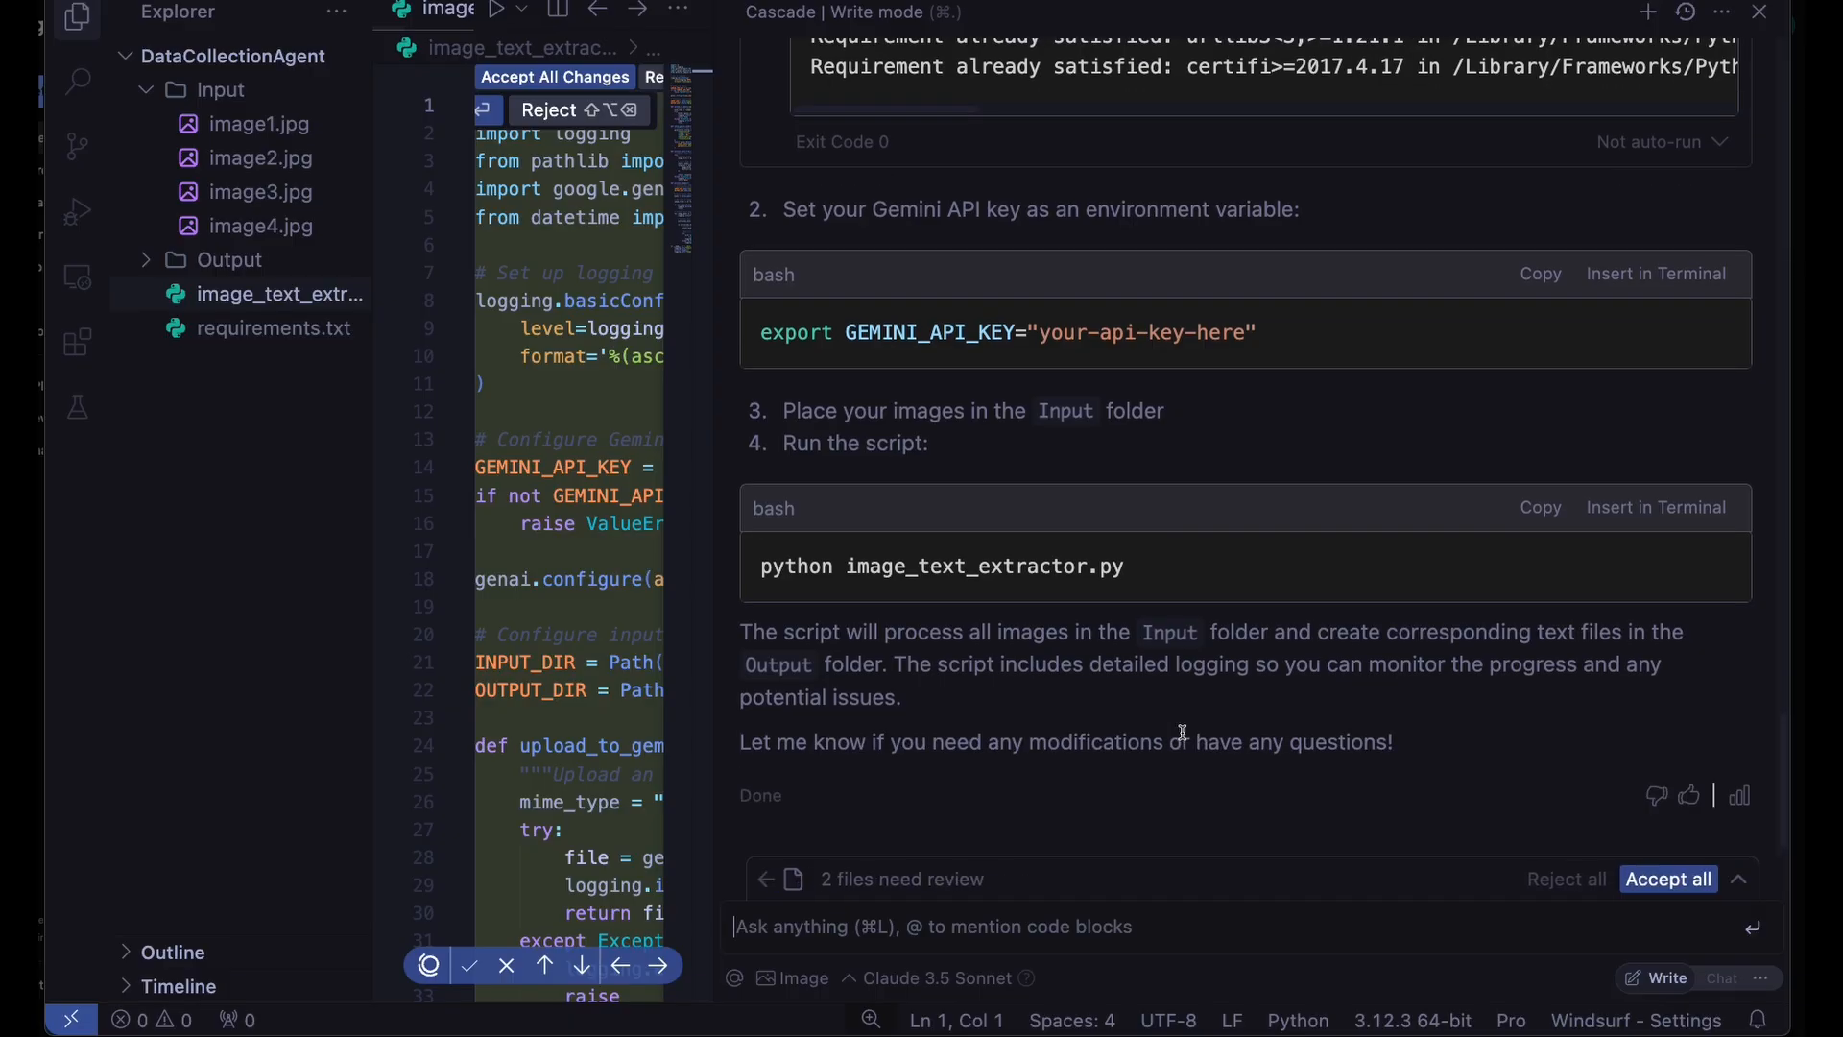
{"action": "mouse_move", "coordinate": [946, 364]}
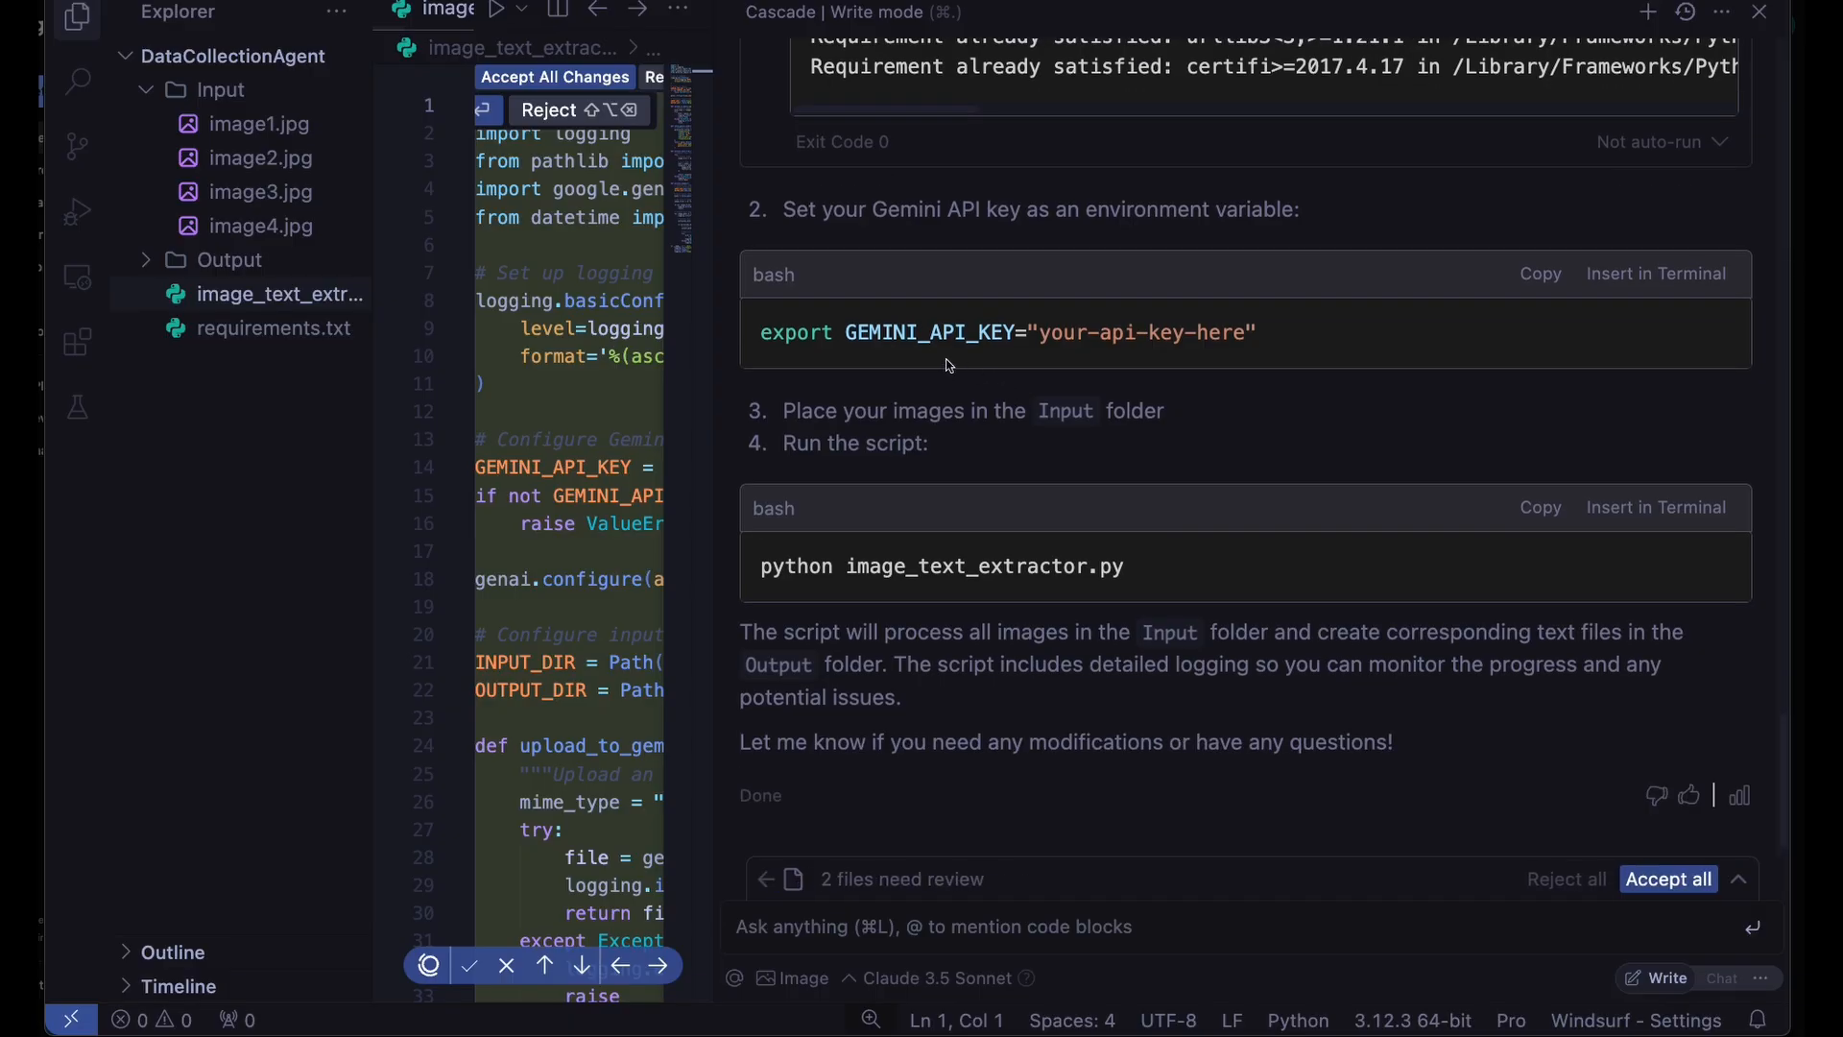
{"action": "mouse_move", "coordinate": [957, 395]}
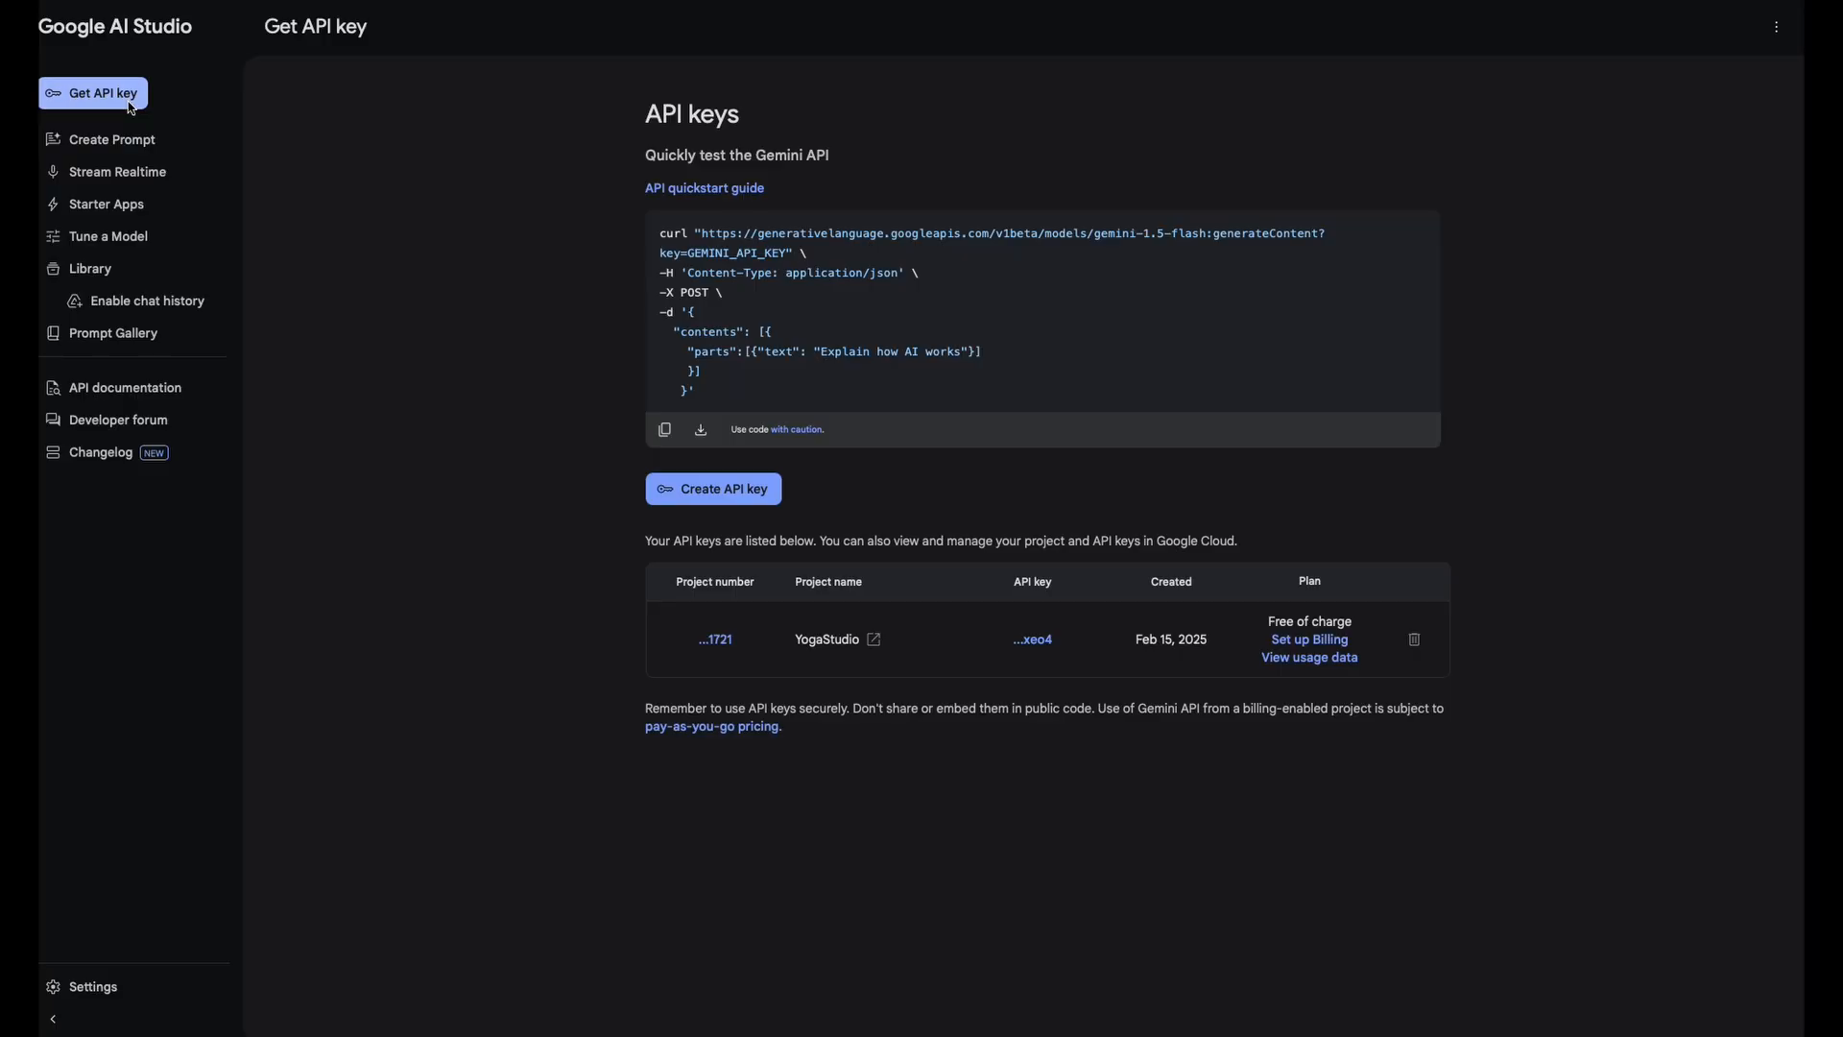
Create a new API key and choose its Google Cloud project
{"action": "left_click", "coordinate": [712, 488]}
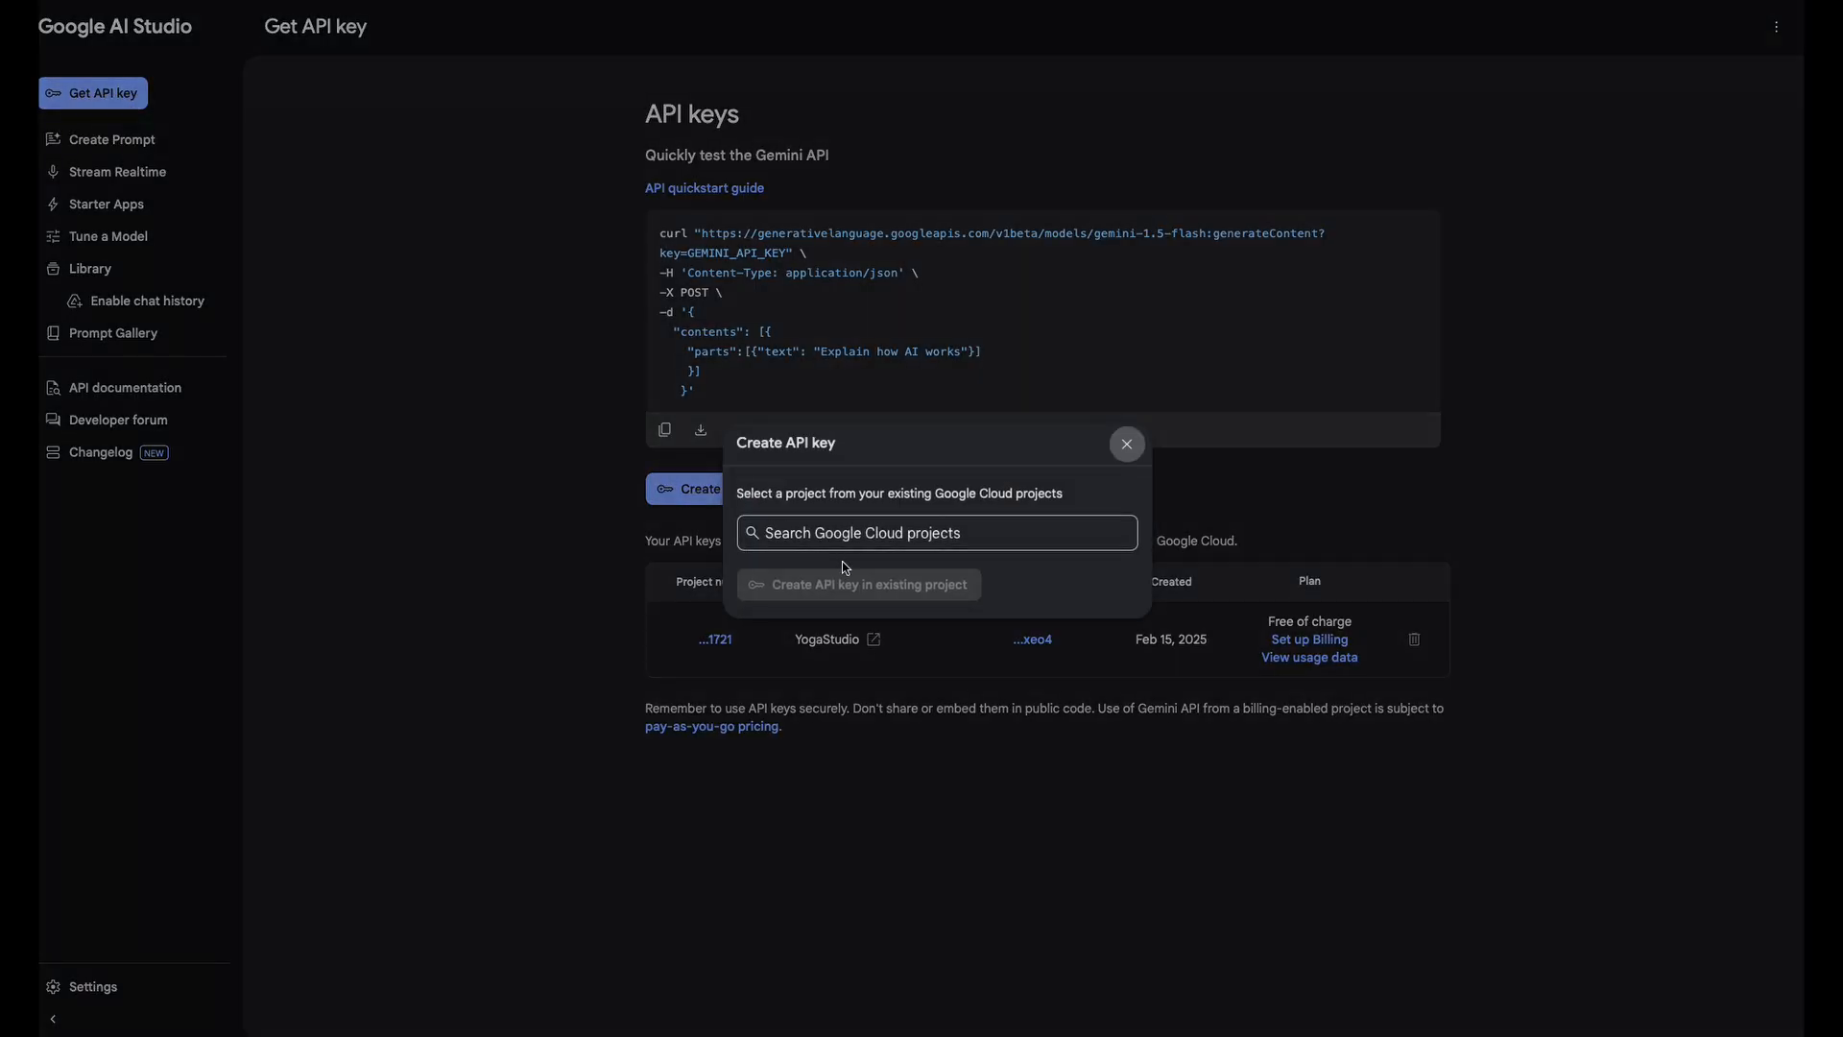
{"action": "left_click", "coordinate": [858, 584]}
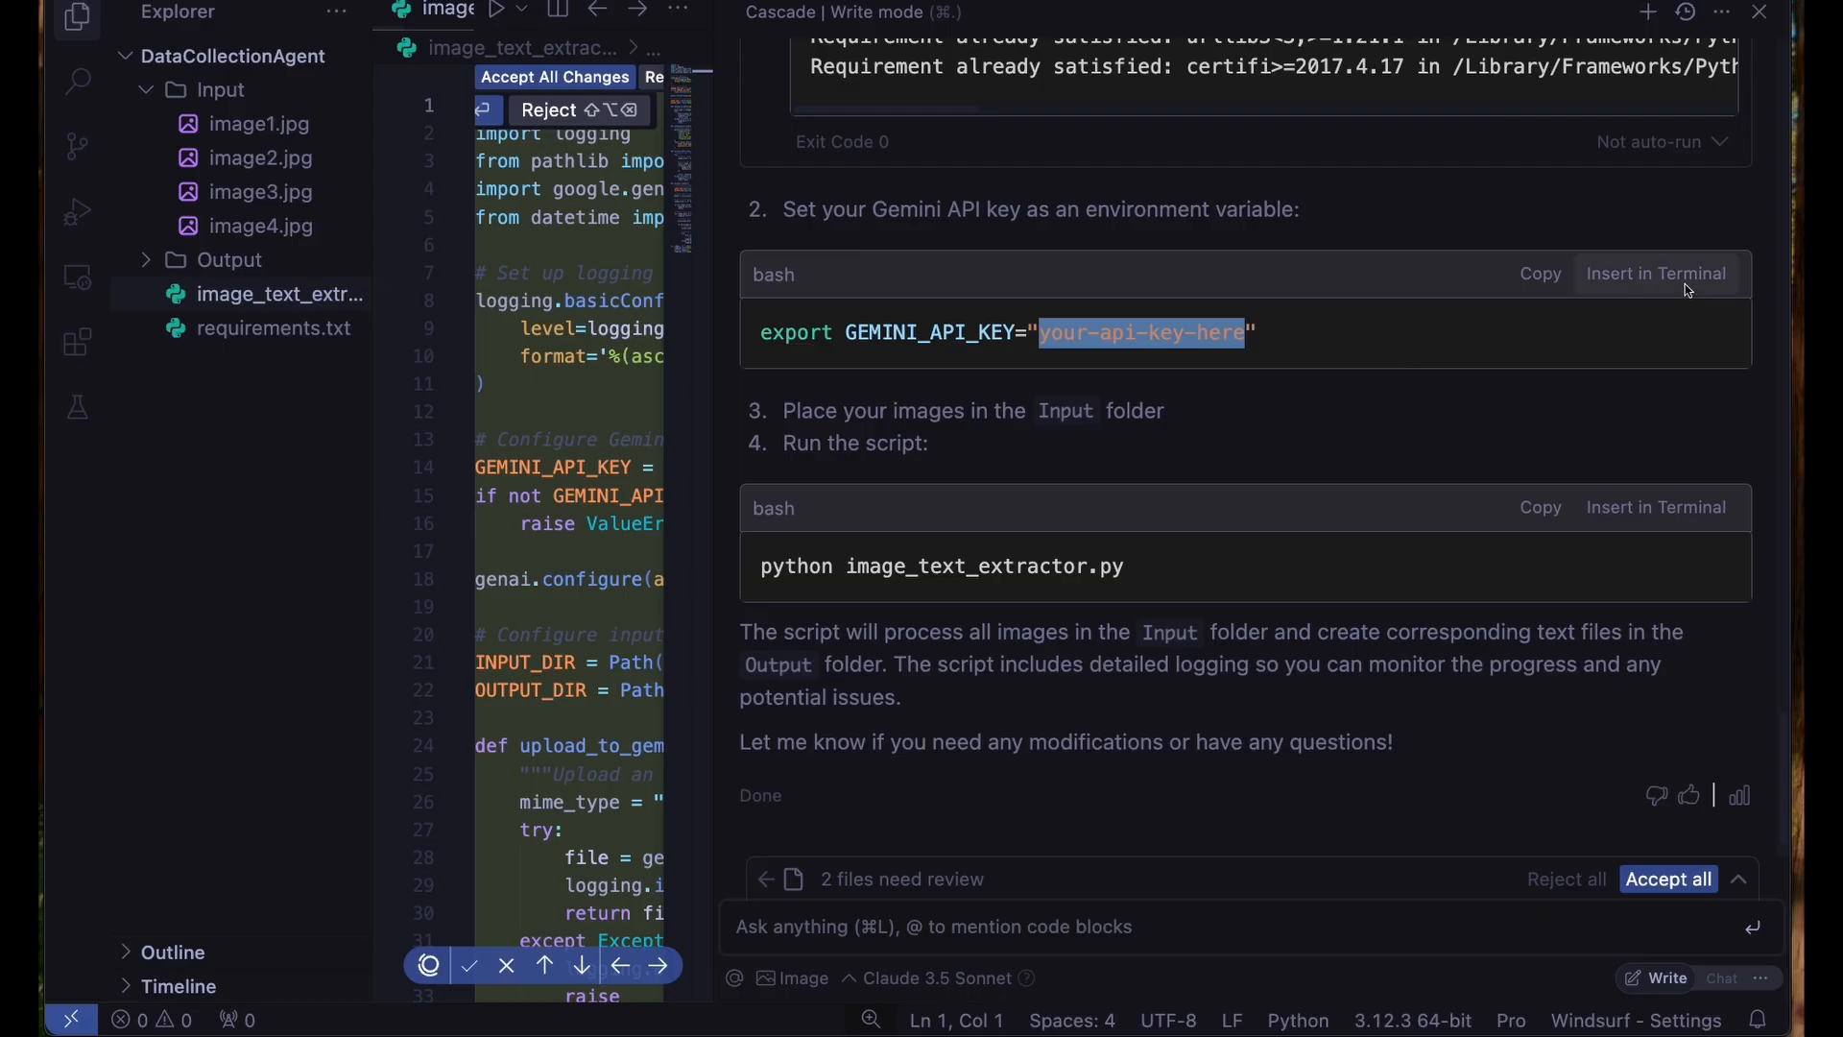
Insert the GEMINI_API_KEY export command into the terminal with the pasted key
{"action": "left_click", "coordinate": [1654, 273]}
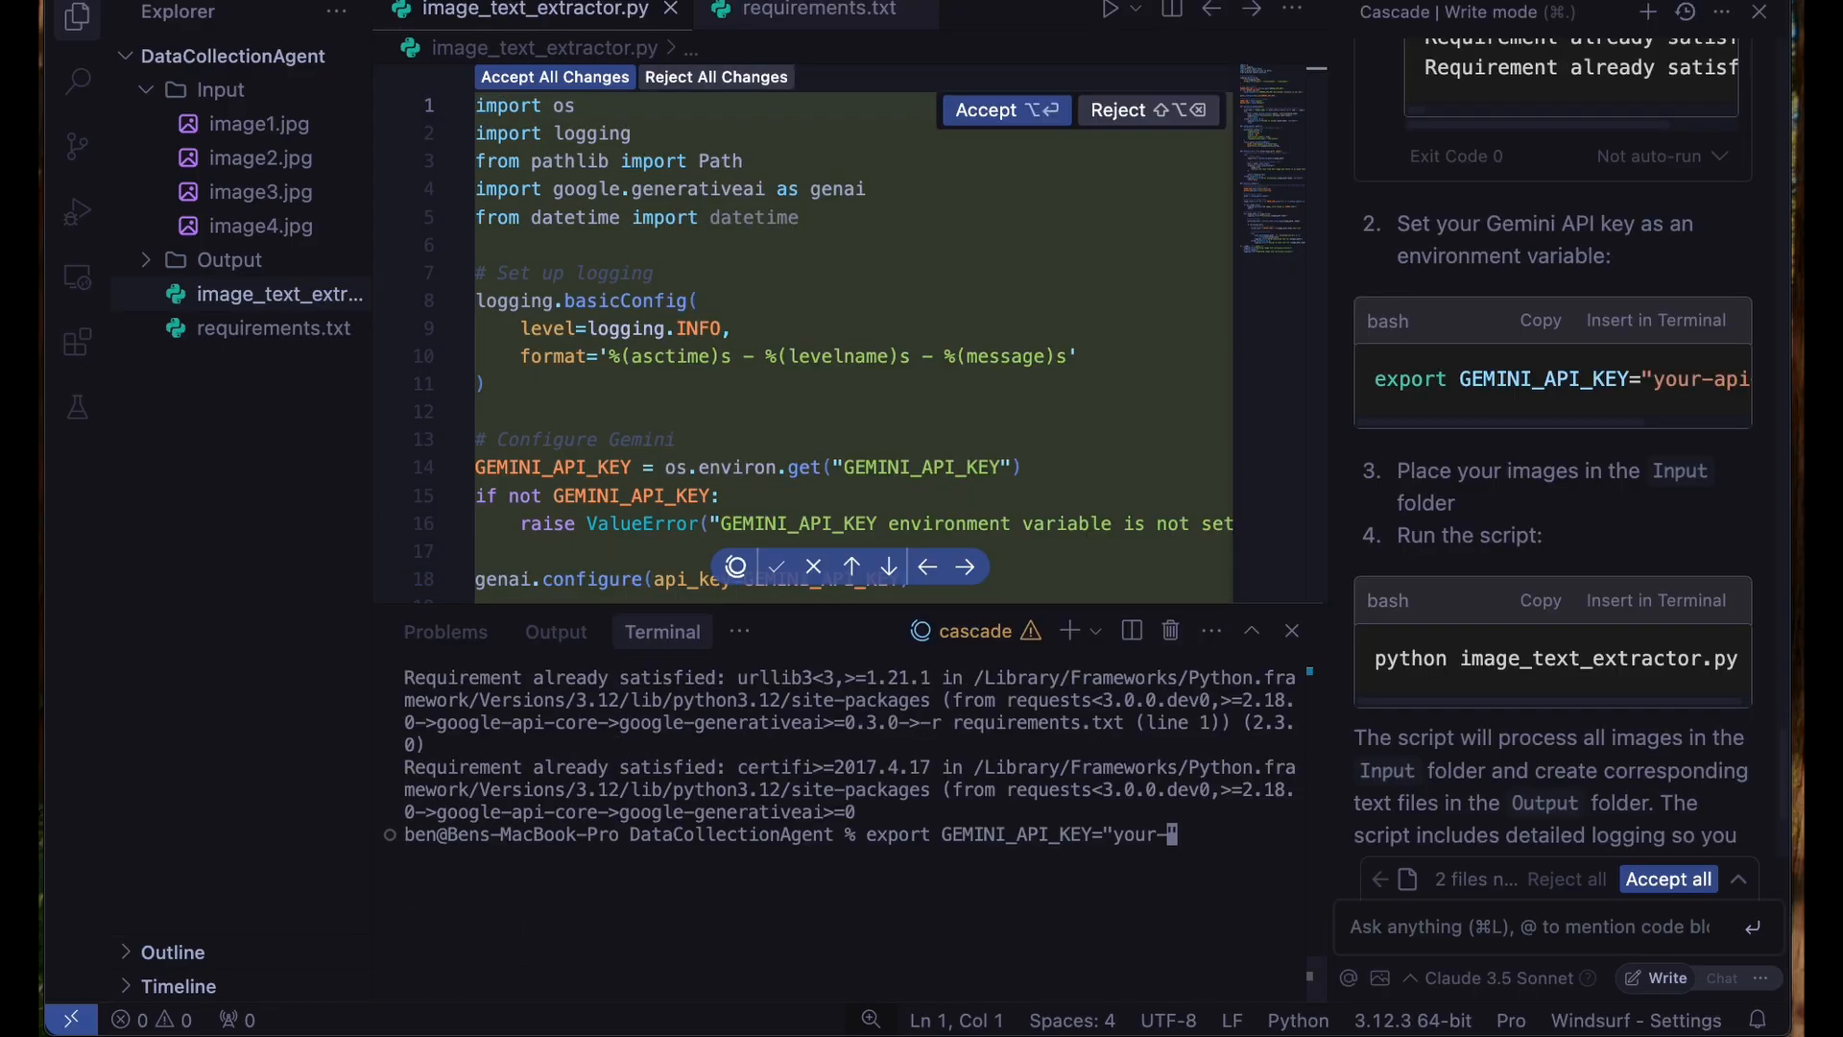
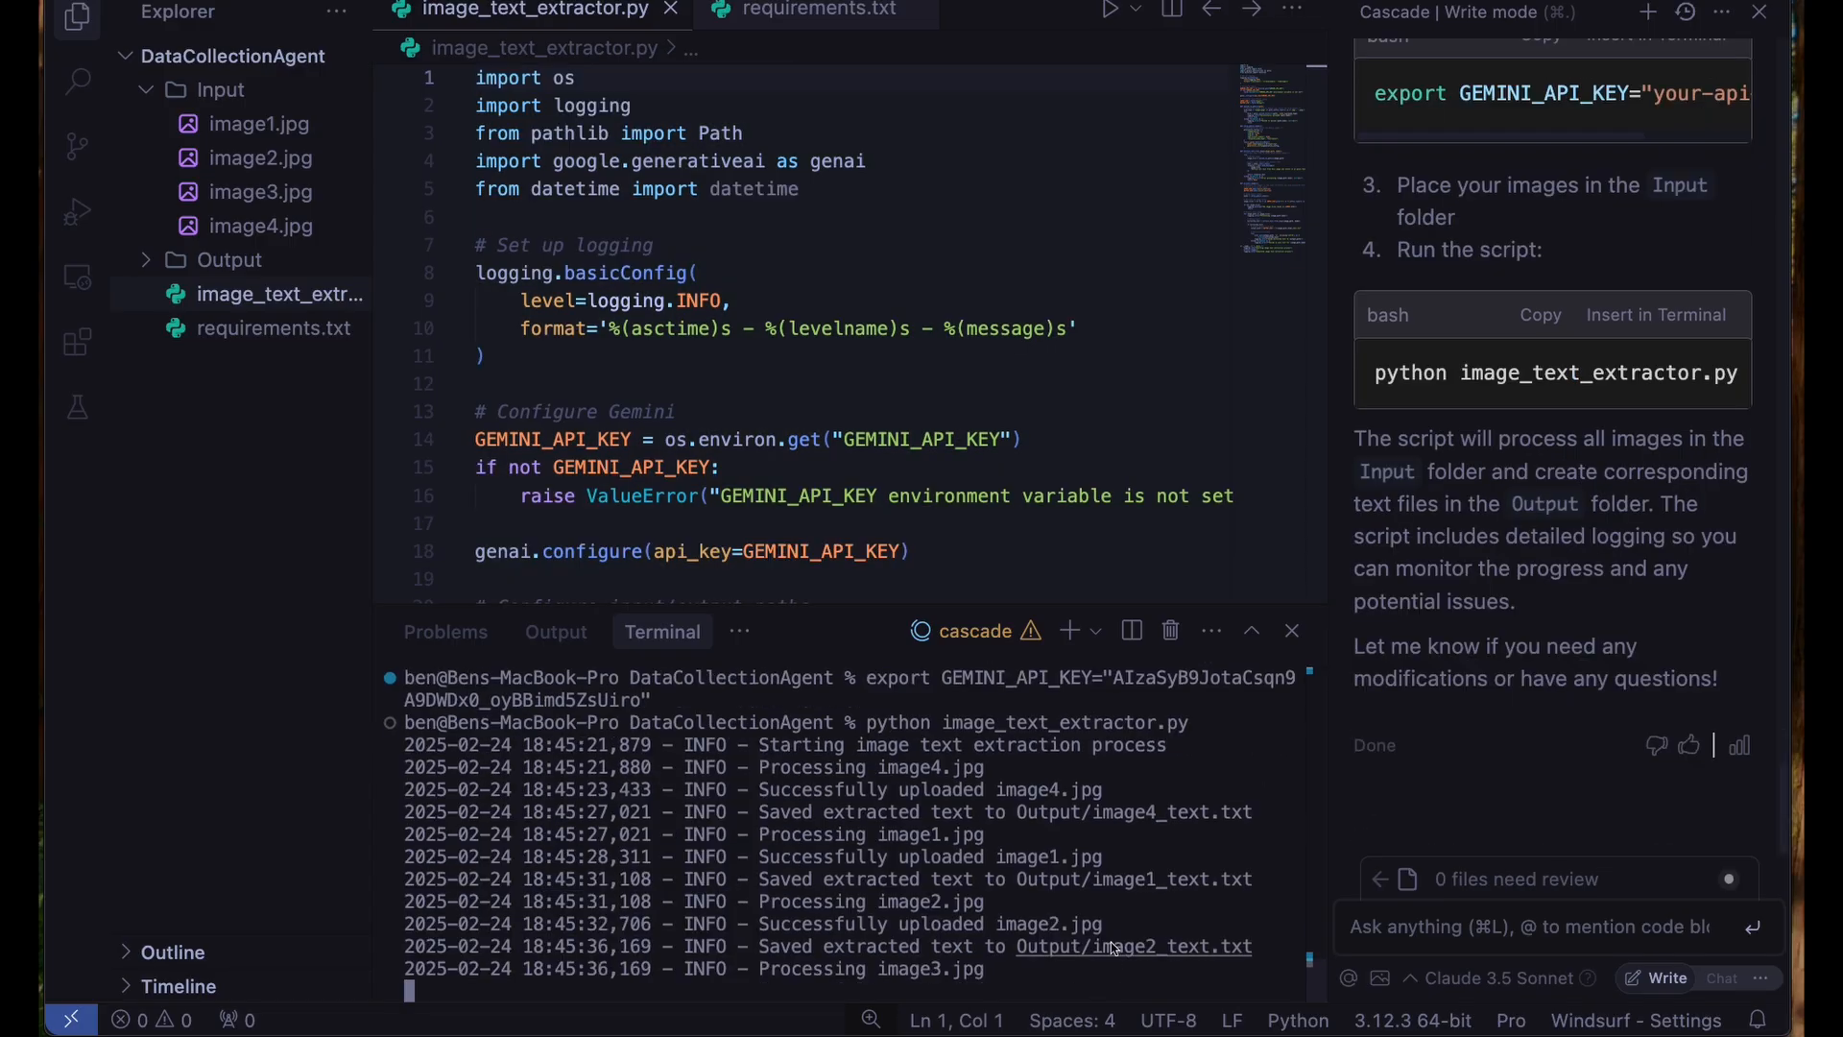
Open image1, image2 and image4 extracted text files from Output
{"action": "left_click", "coordinate": [280, 294]}
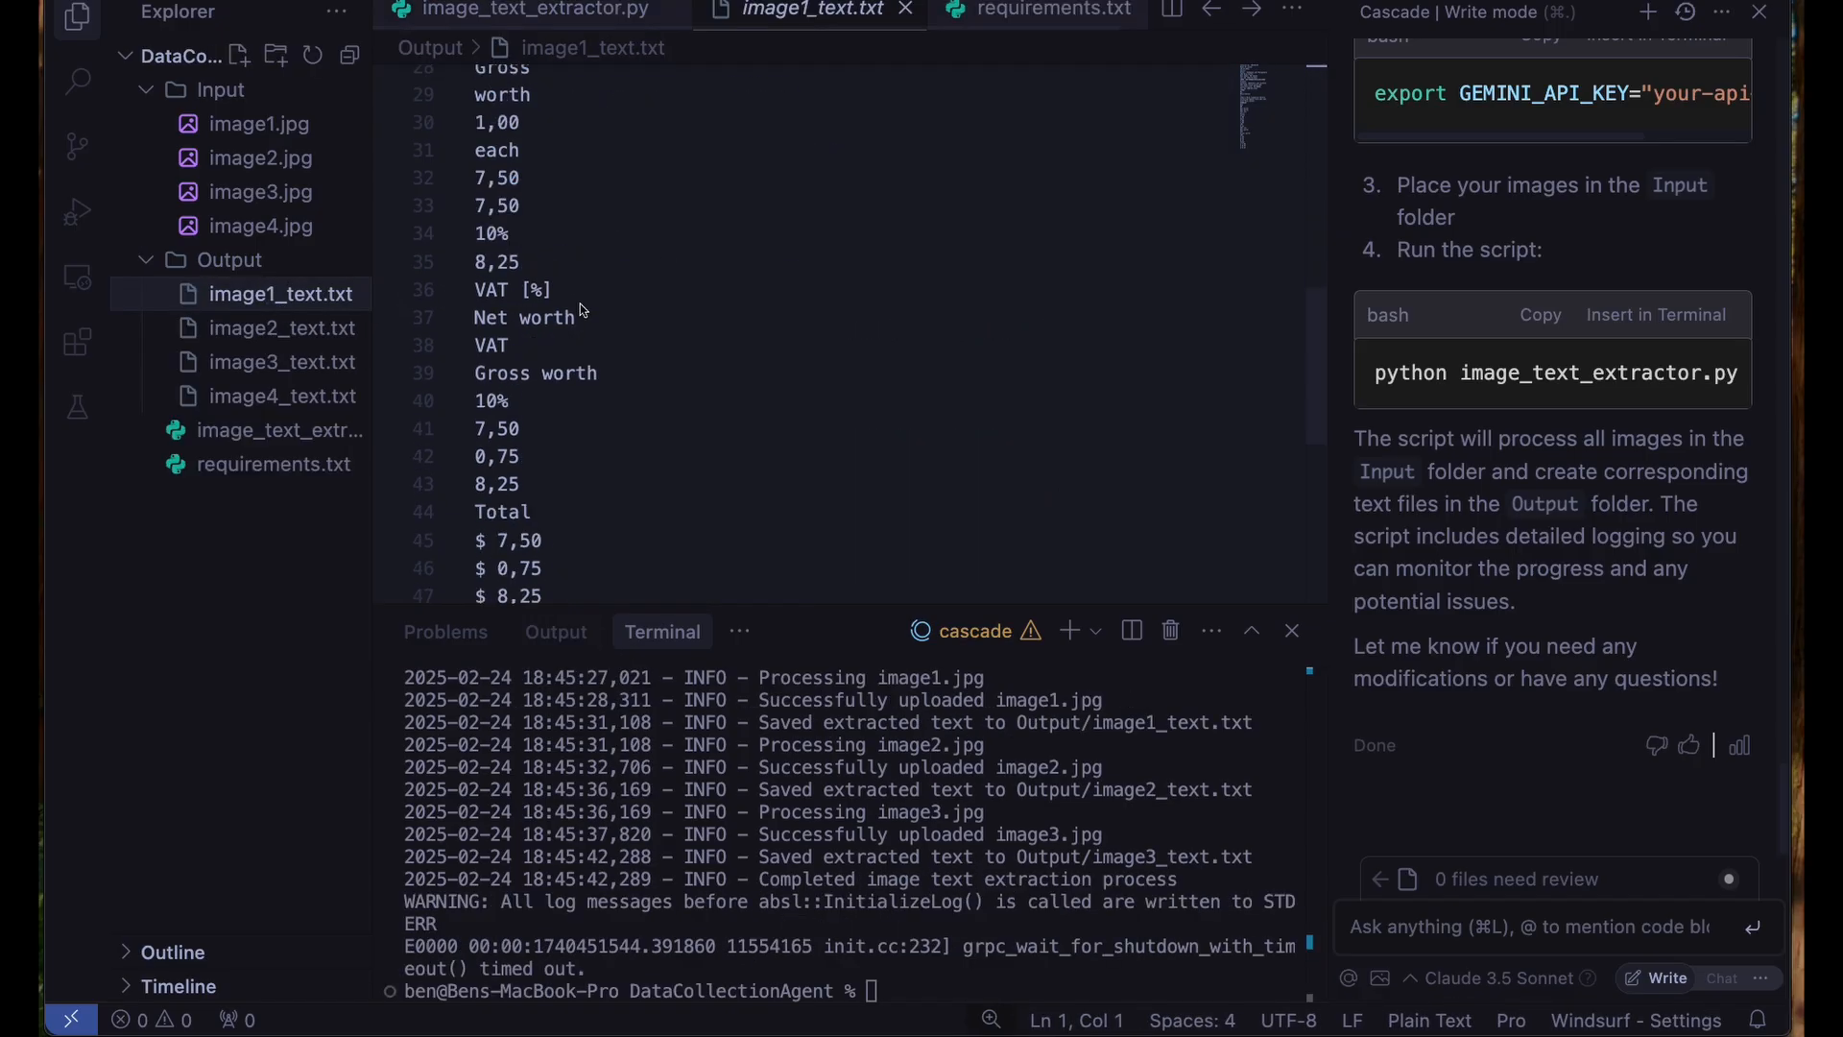
{"action": "left_click", "coordinate": [282, 329]}
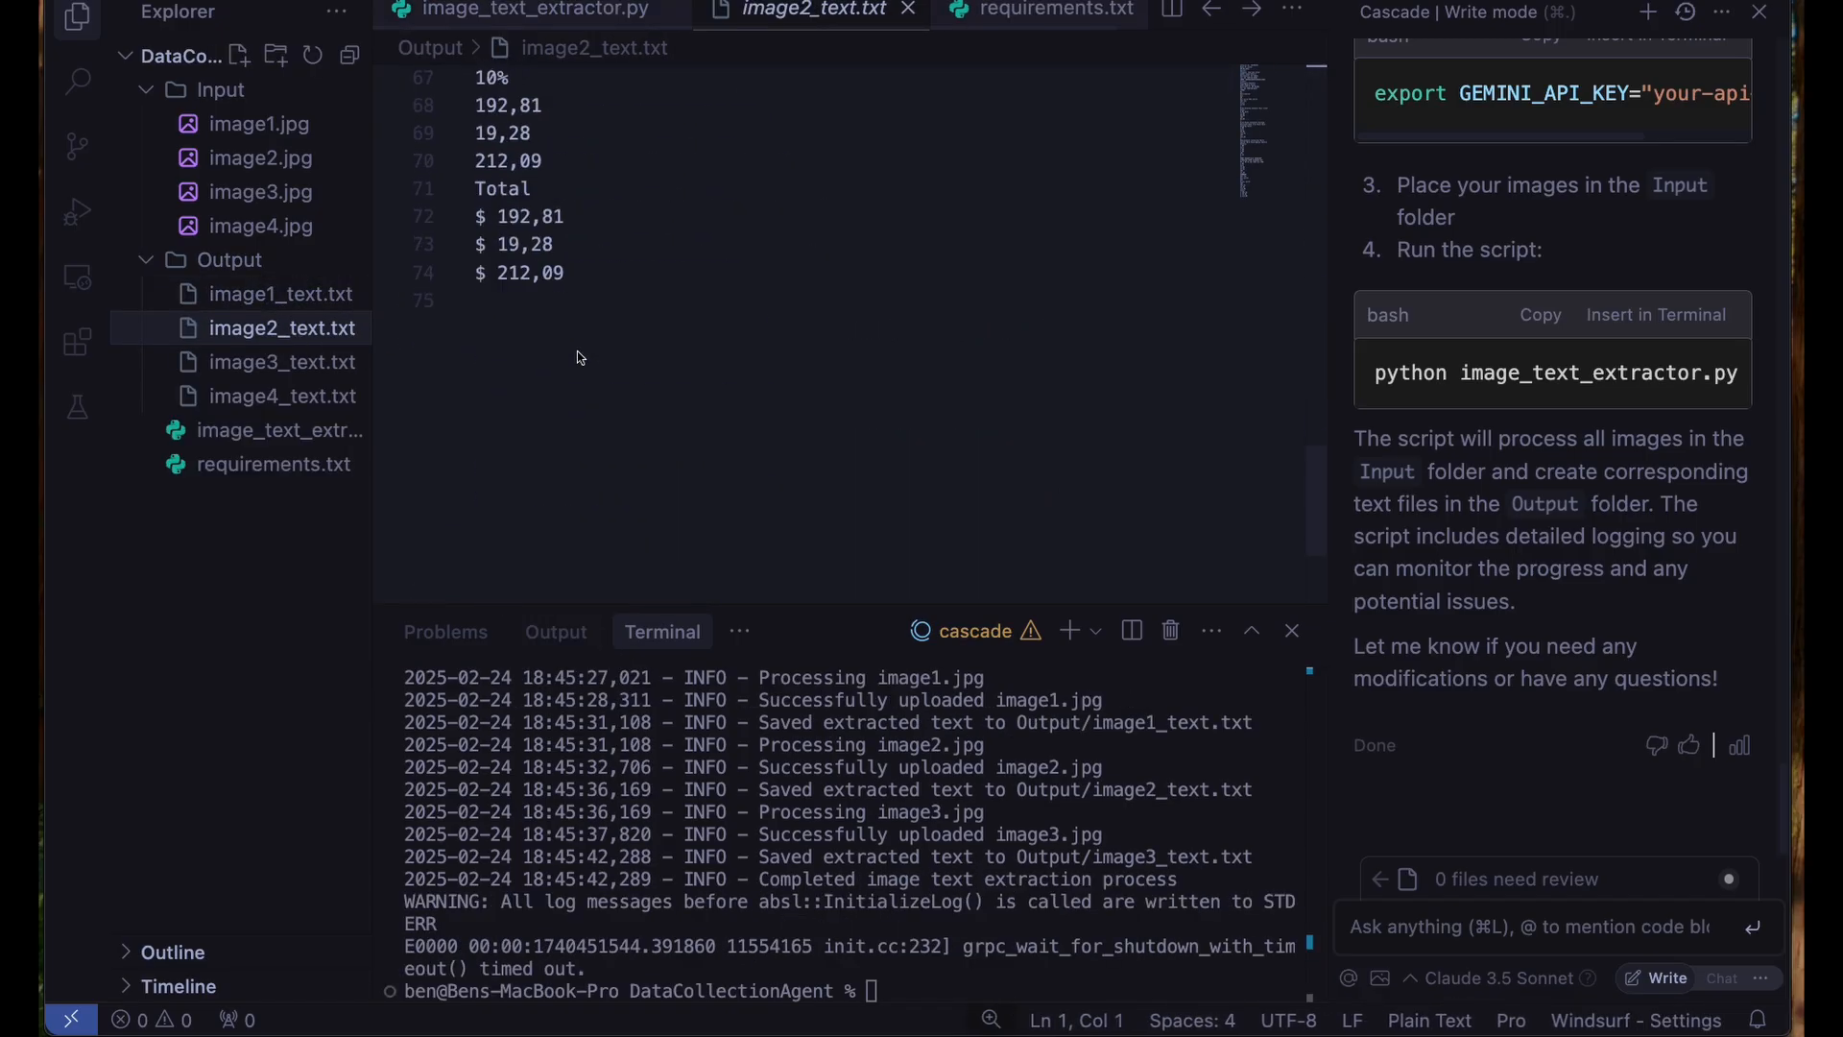
{"action": "left_click", "coordinate": [282, 396]}
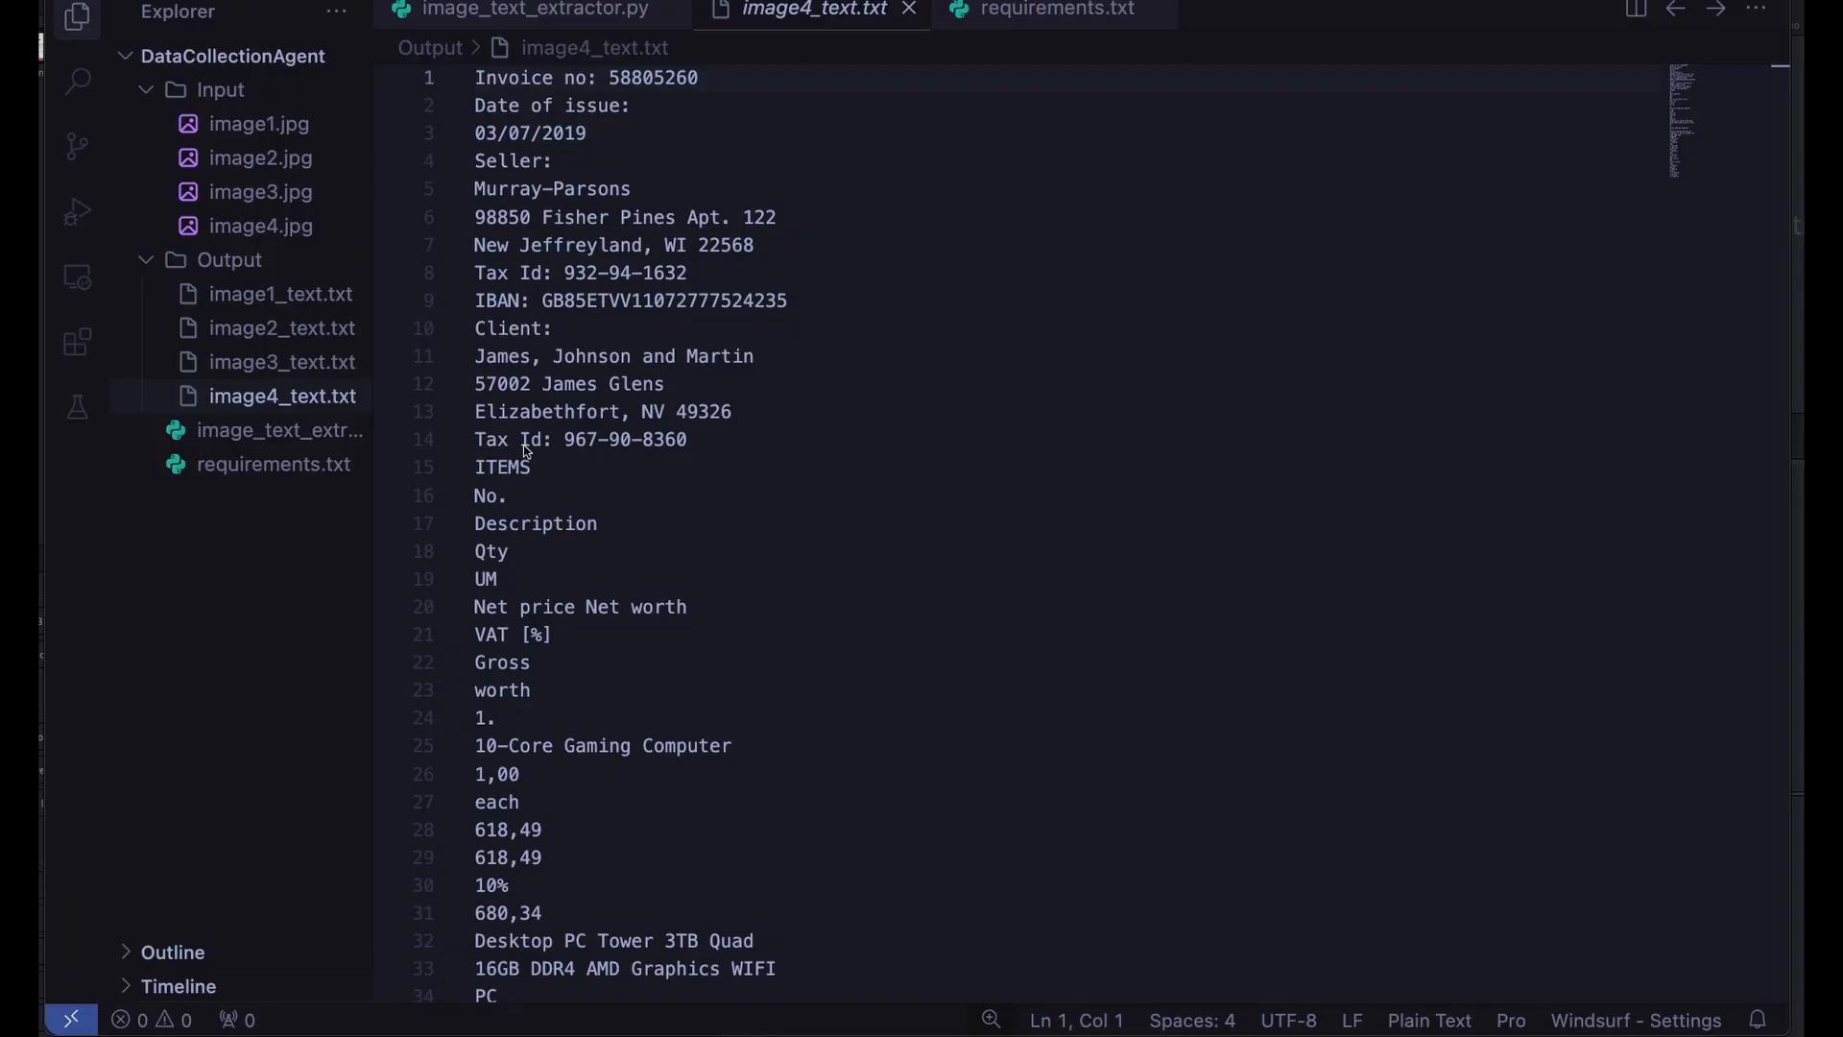
{"action": "mouse_move", "coordinate": [461, 469]}
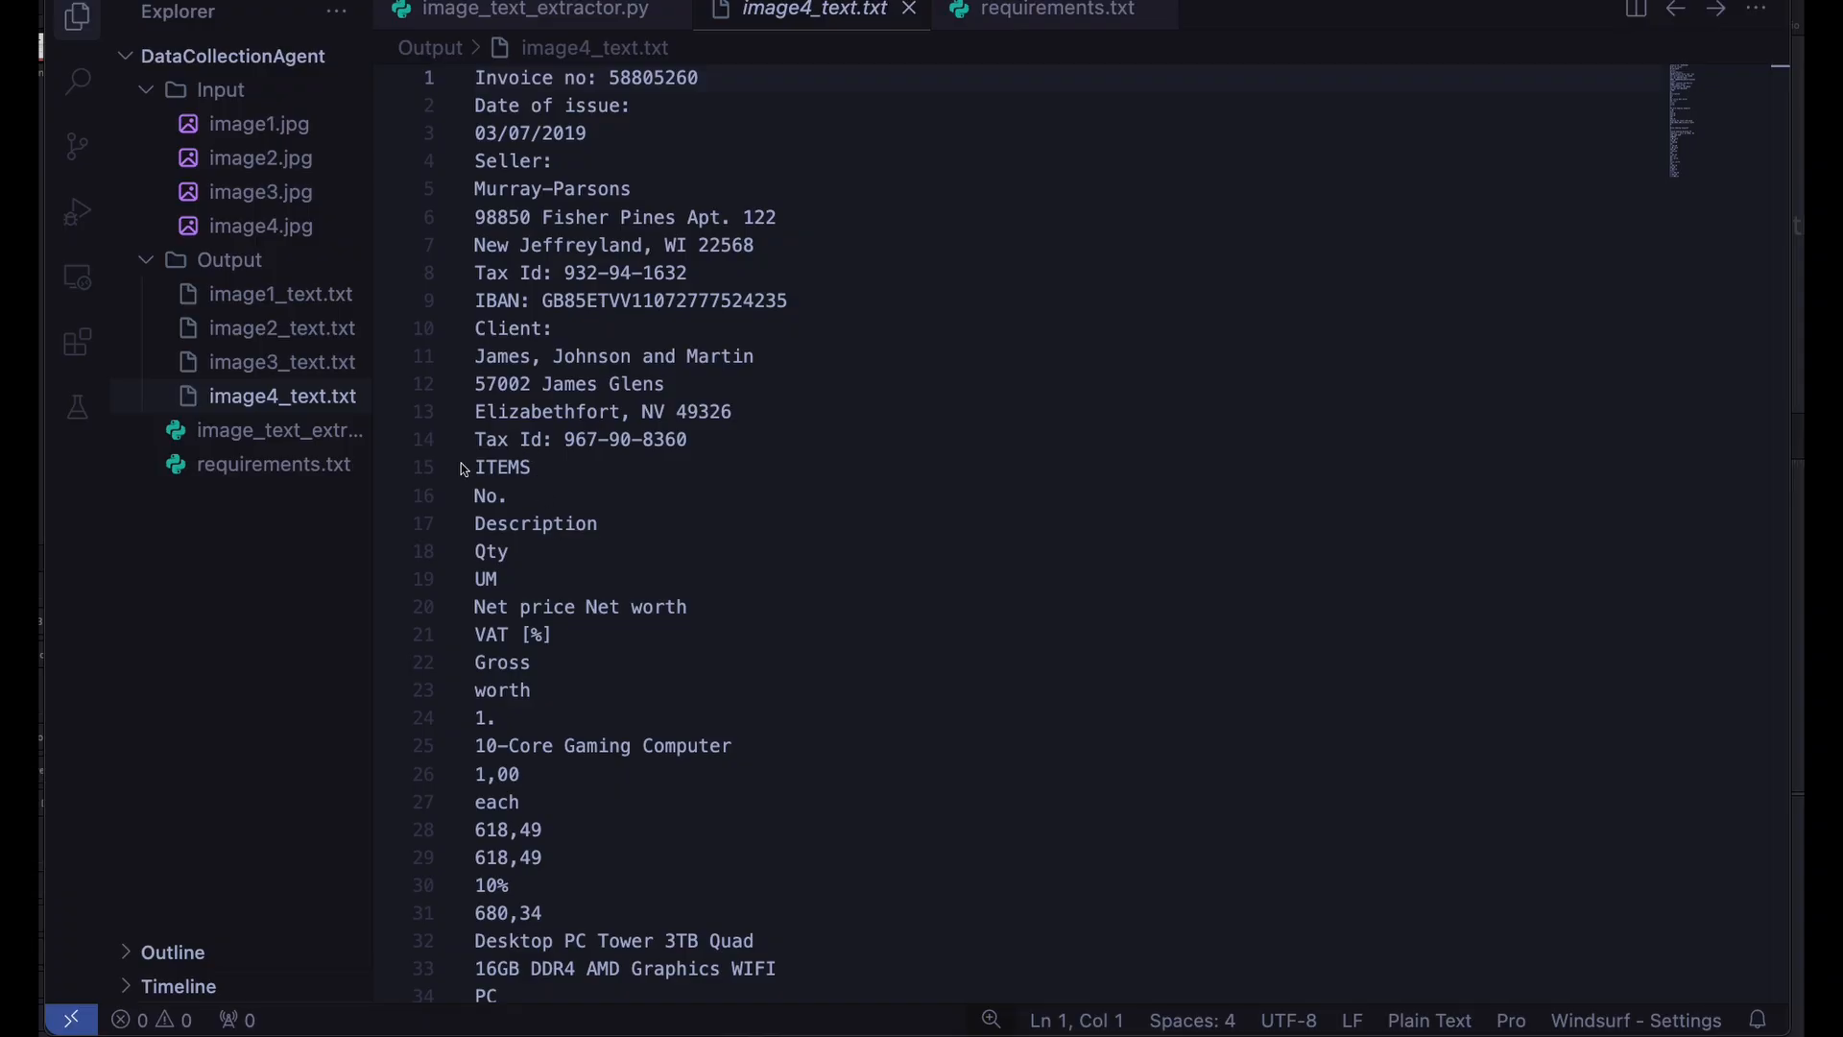
{"action": "mouse_move", "coordinate": [318, 440]}
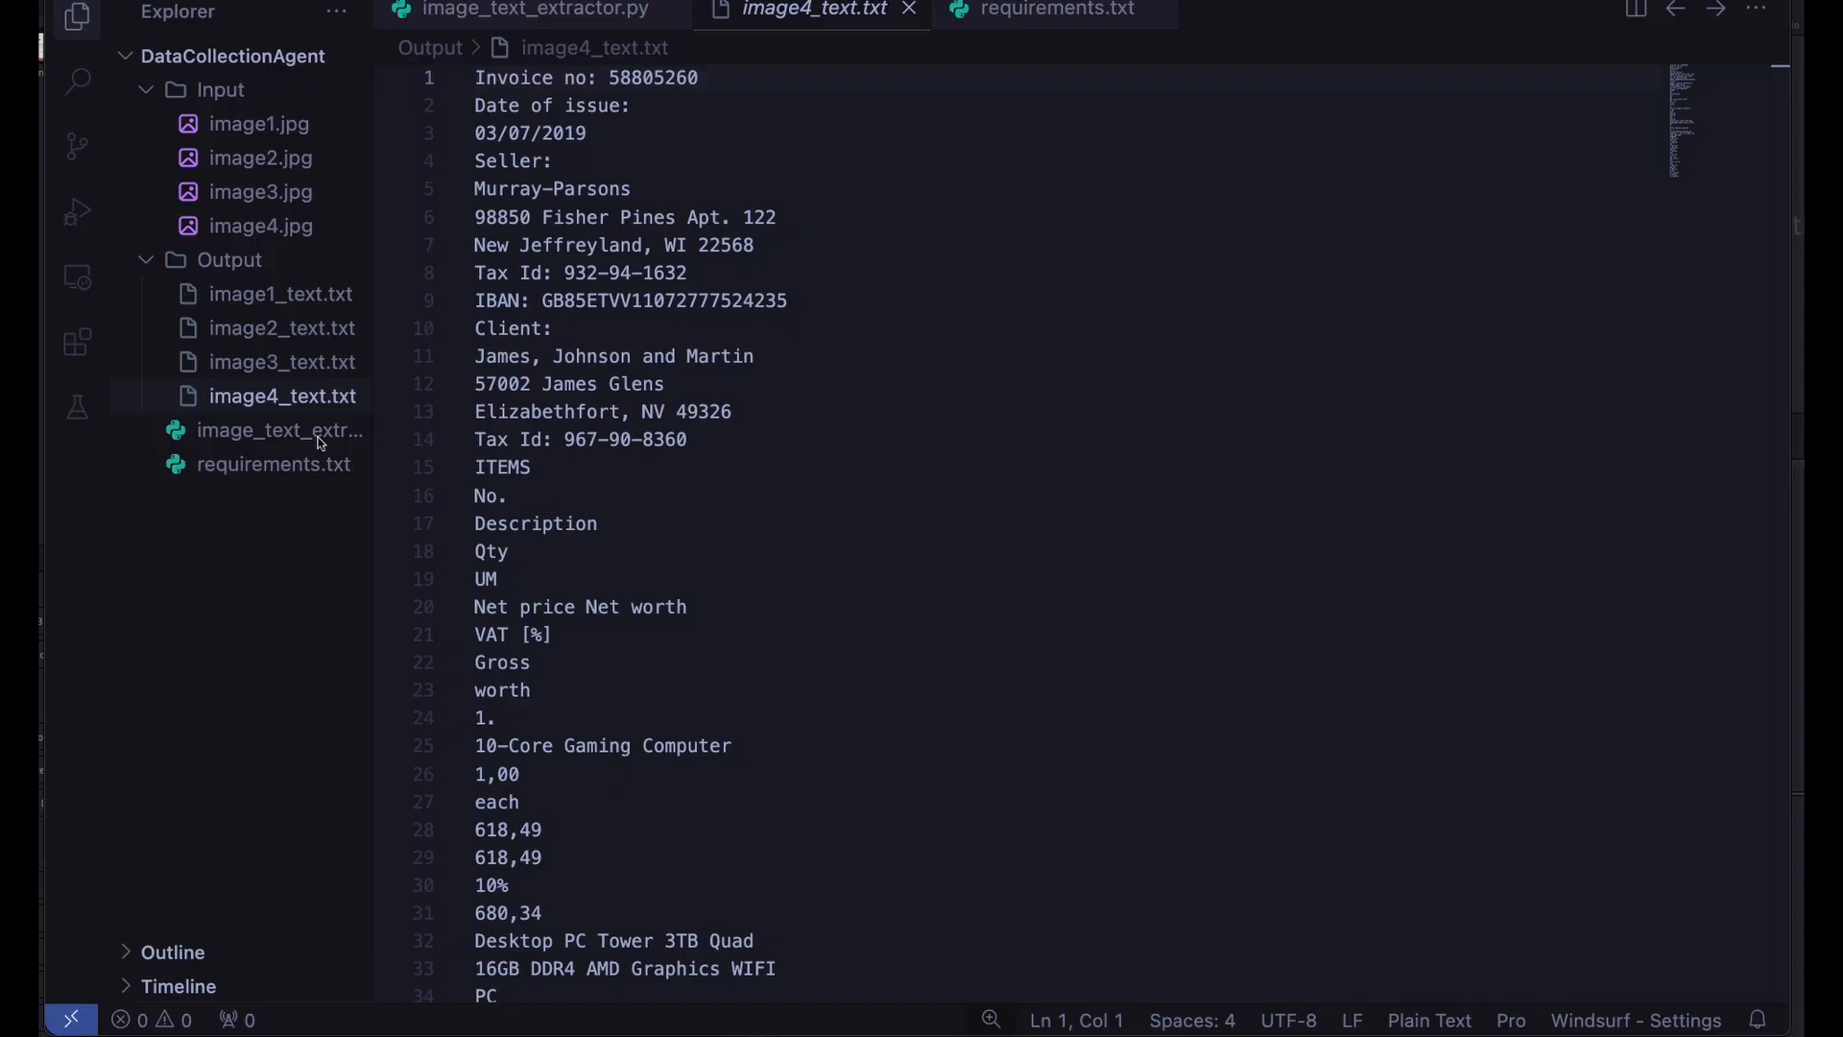
In image_text_extractor.py, highlight the Gemini model name and the extraction prompt string
{"action": "left_click", "coordinate": [529, 10]}
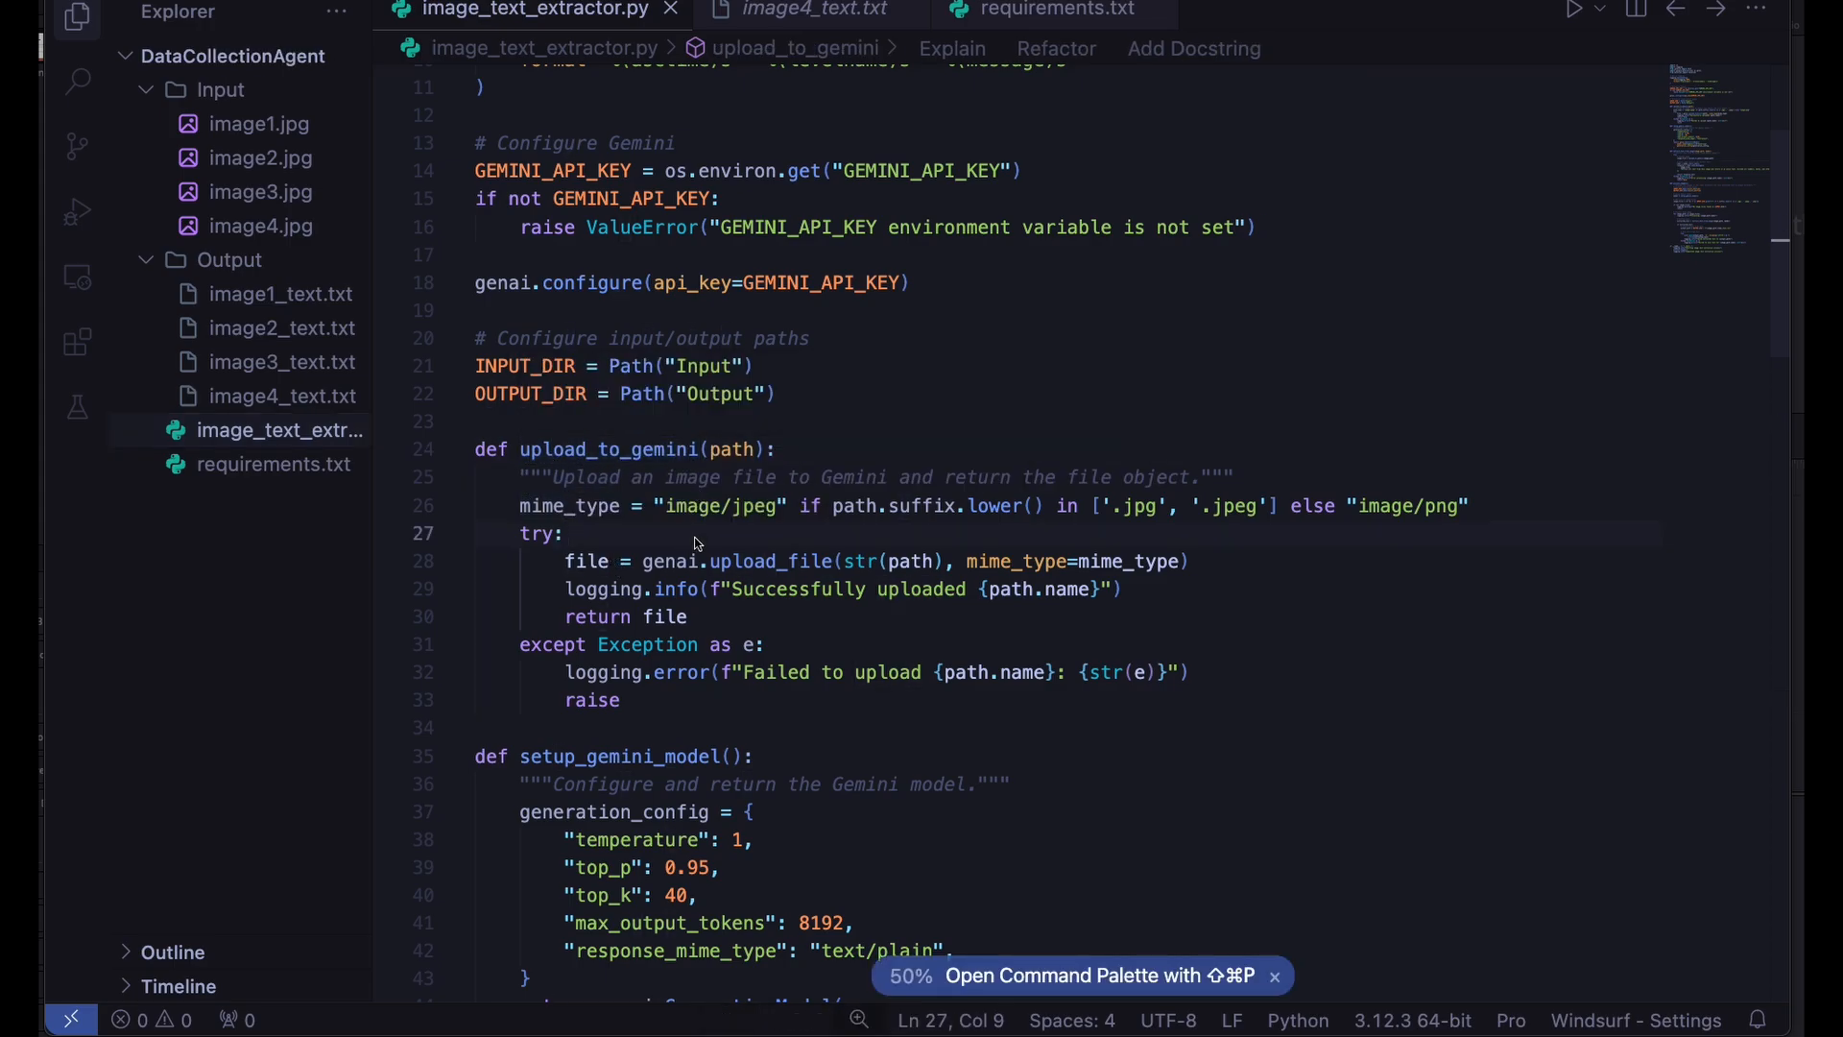
{"action": "mouse_move", "coordinate": [655, 524]}
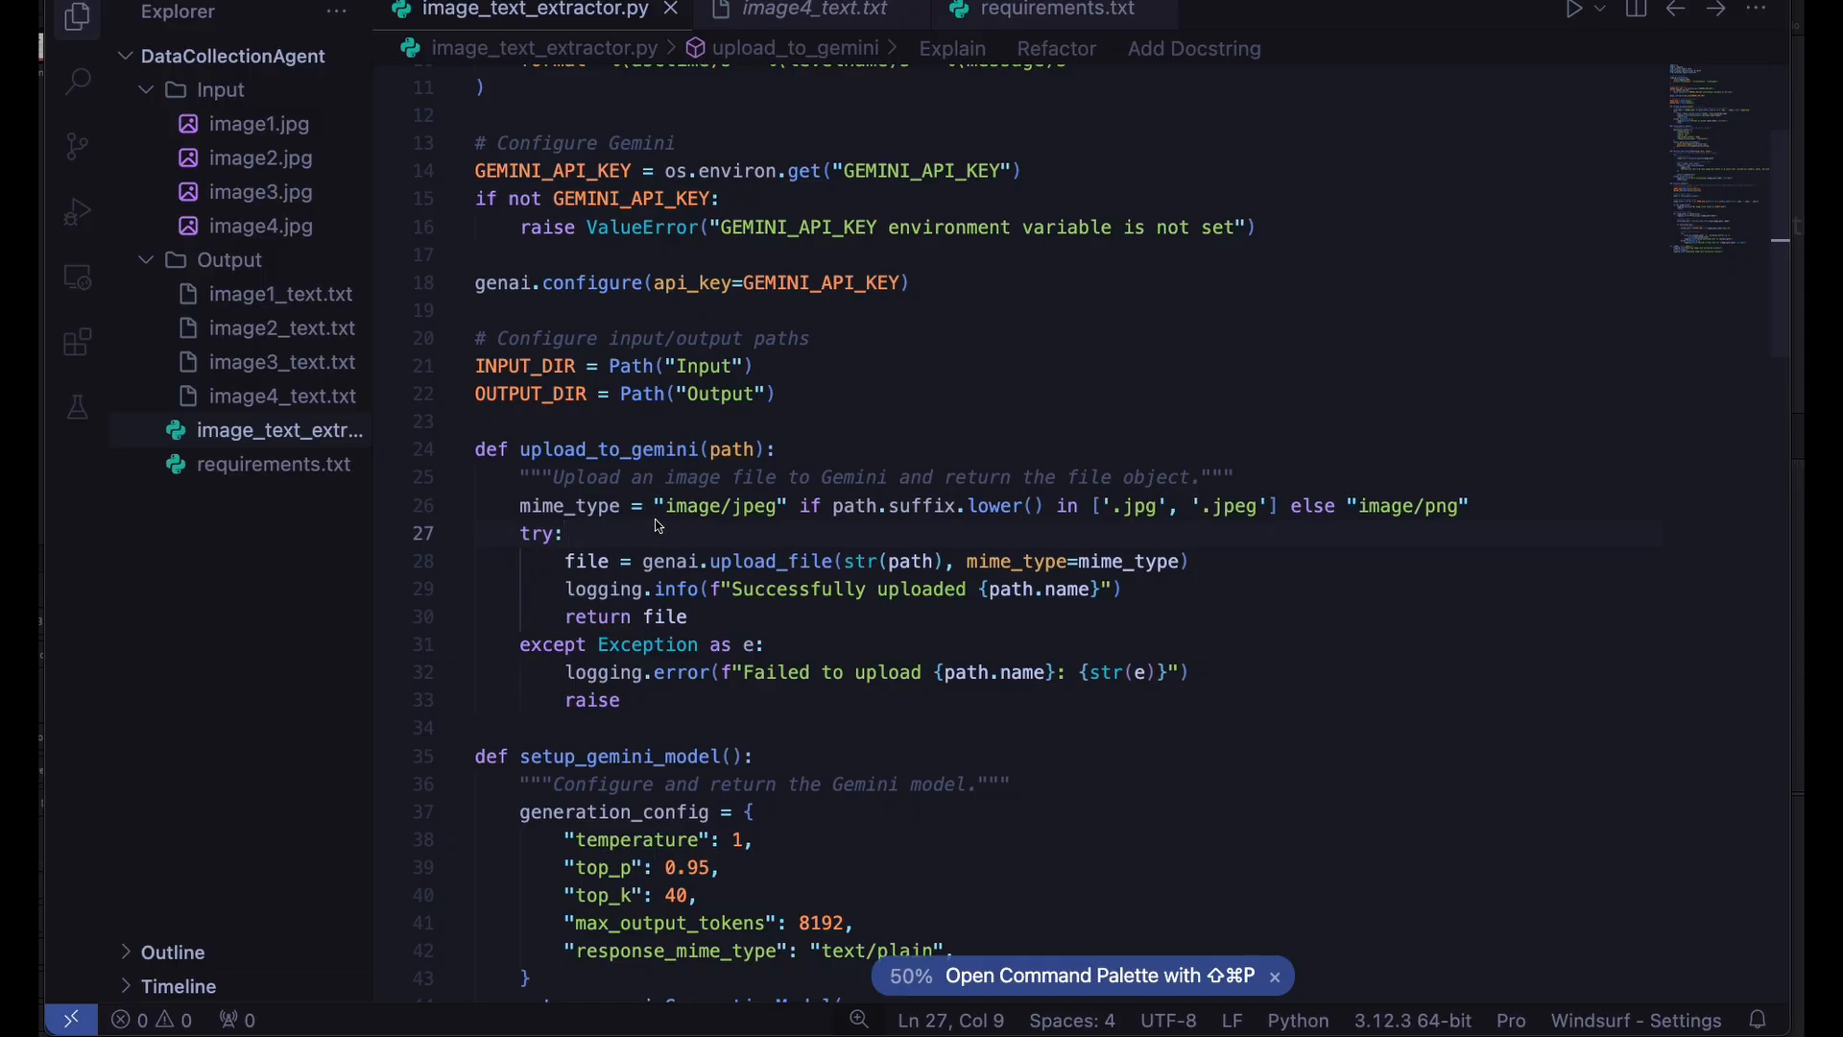
{"action": "scroll", "scroll_direction": "down", "scroll_amount": 3}
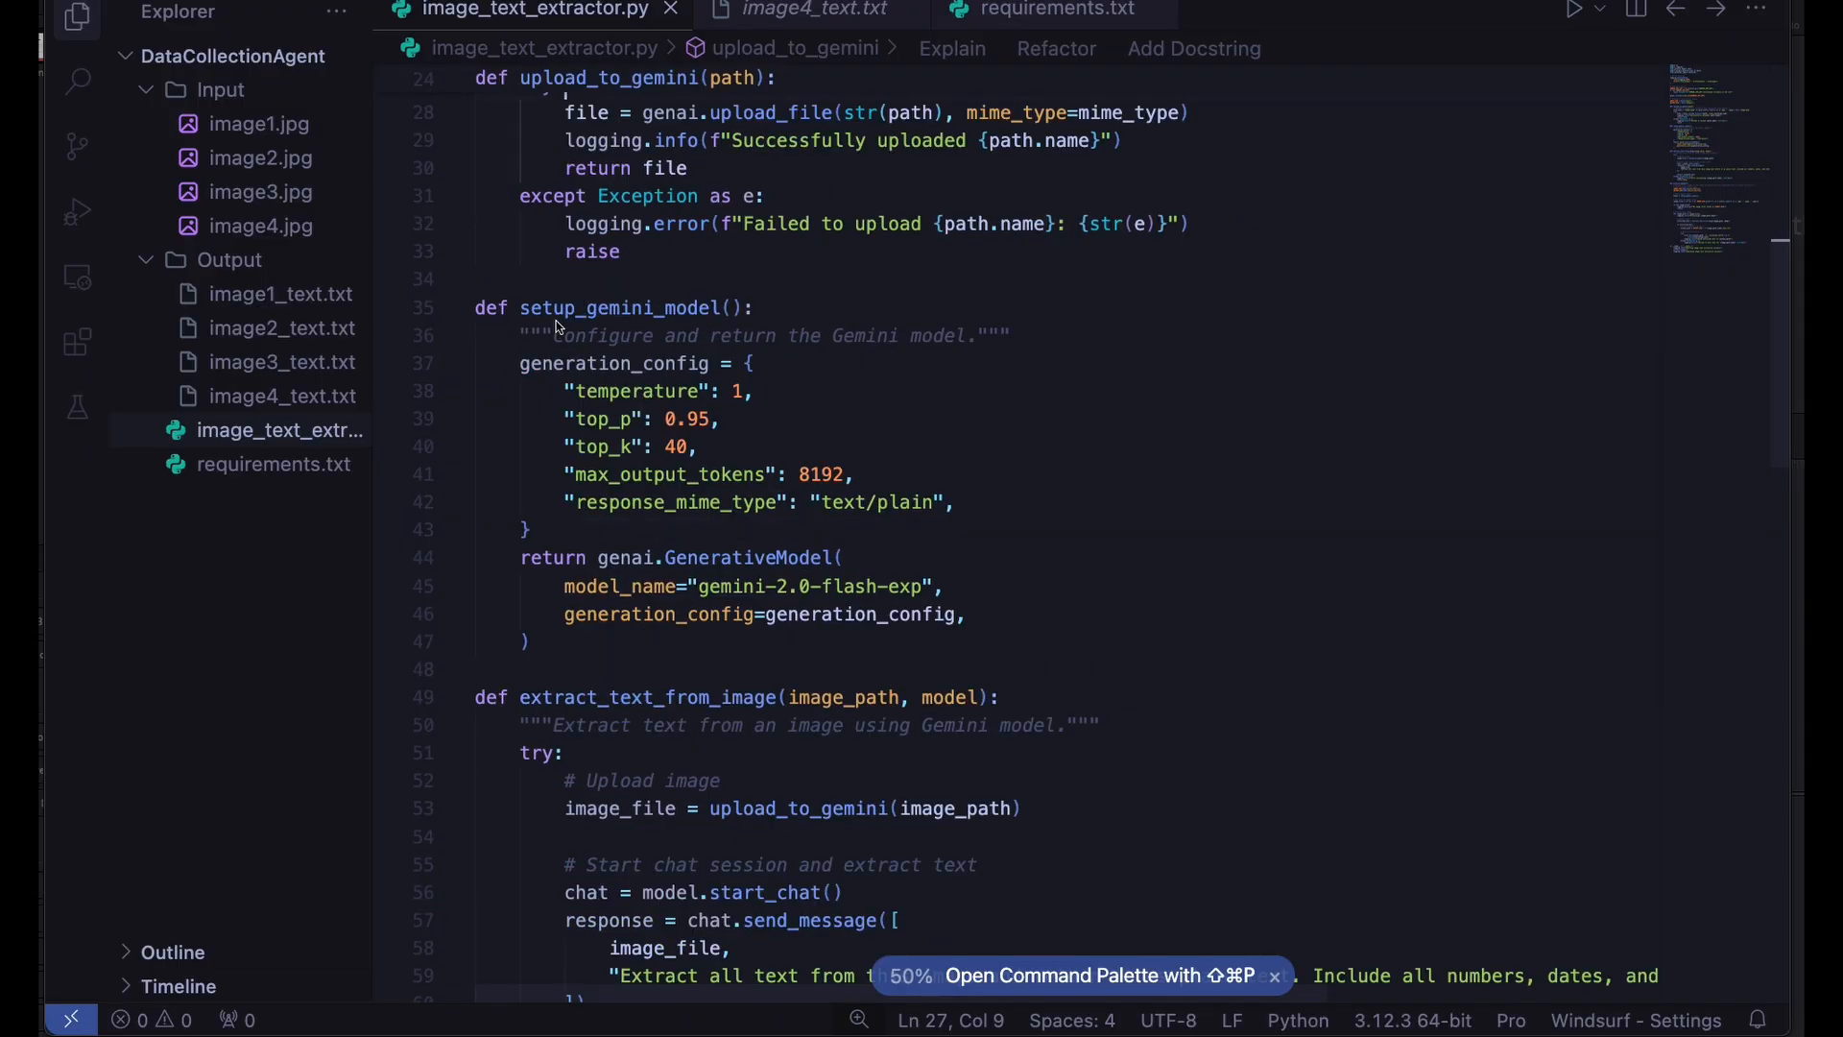
{"action": "double_click", "coordinate": [611, 308]}
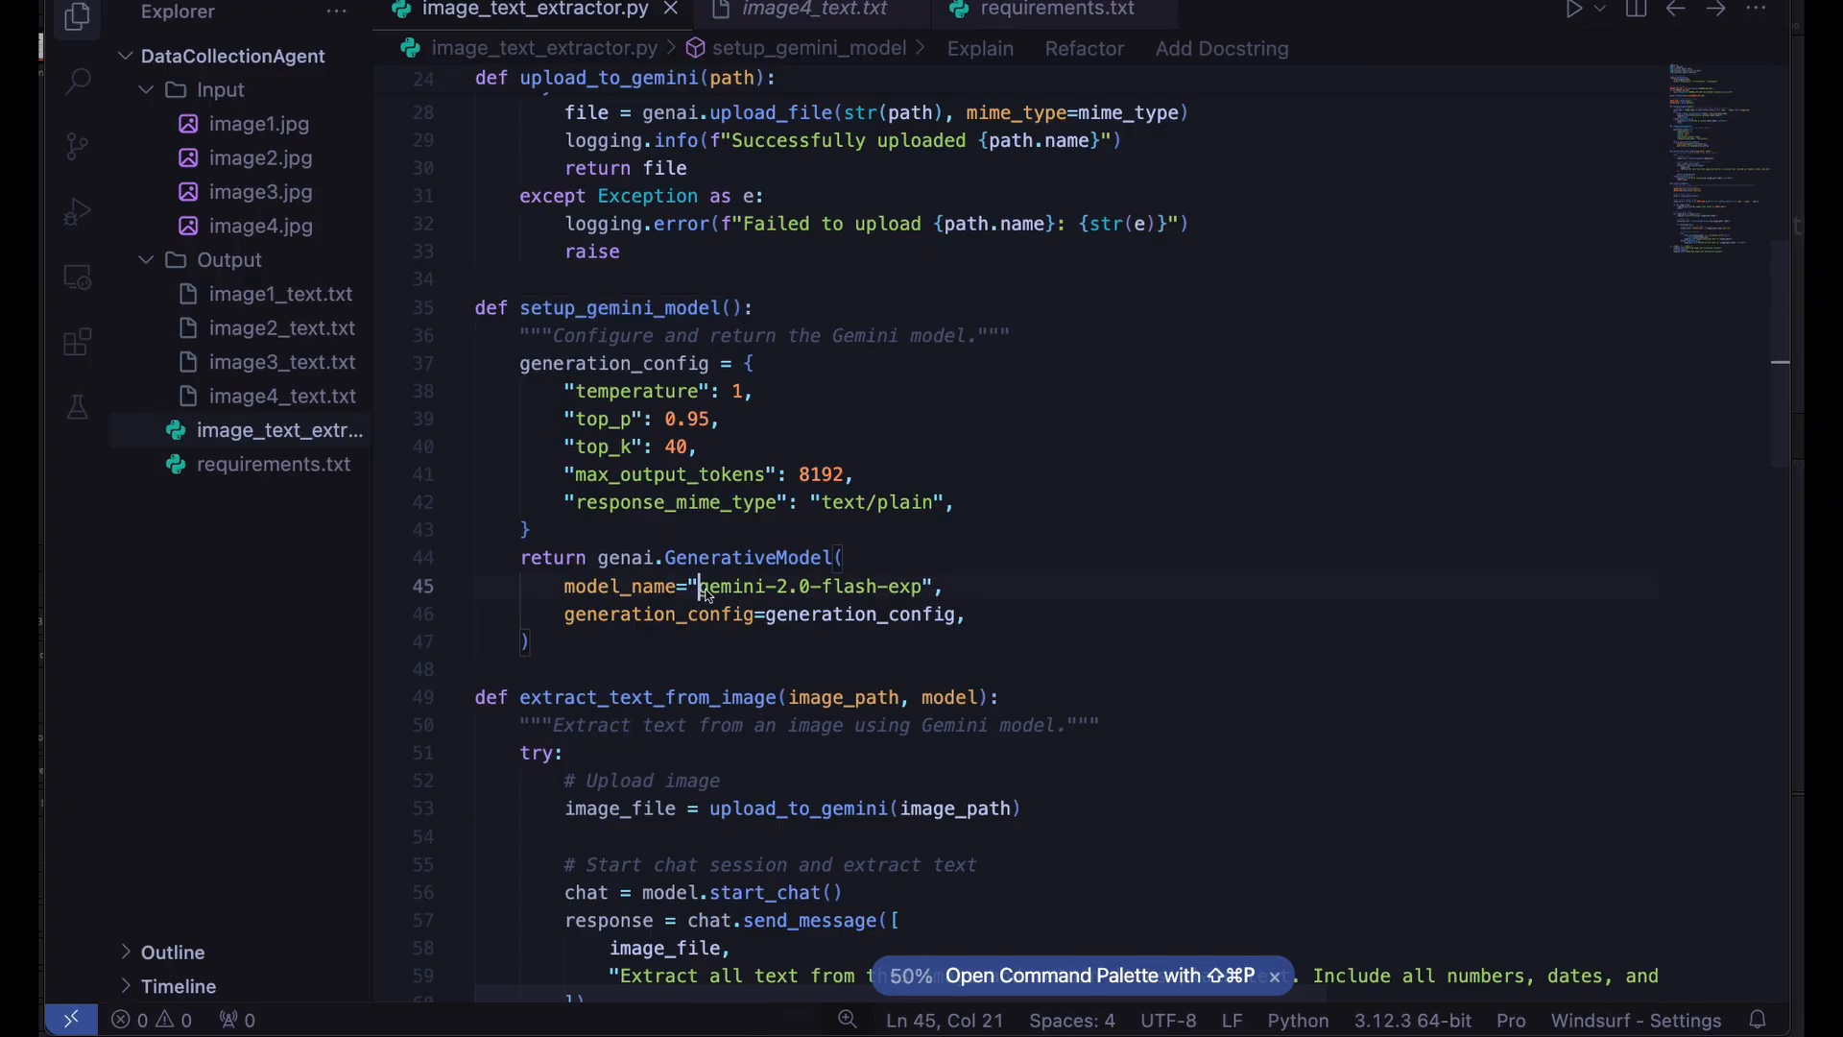
{"action": "left_click_drag", "start_coordinate": [701, 586], "coordinate": [915, 587]}
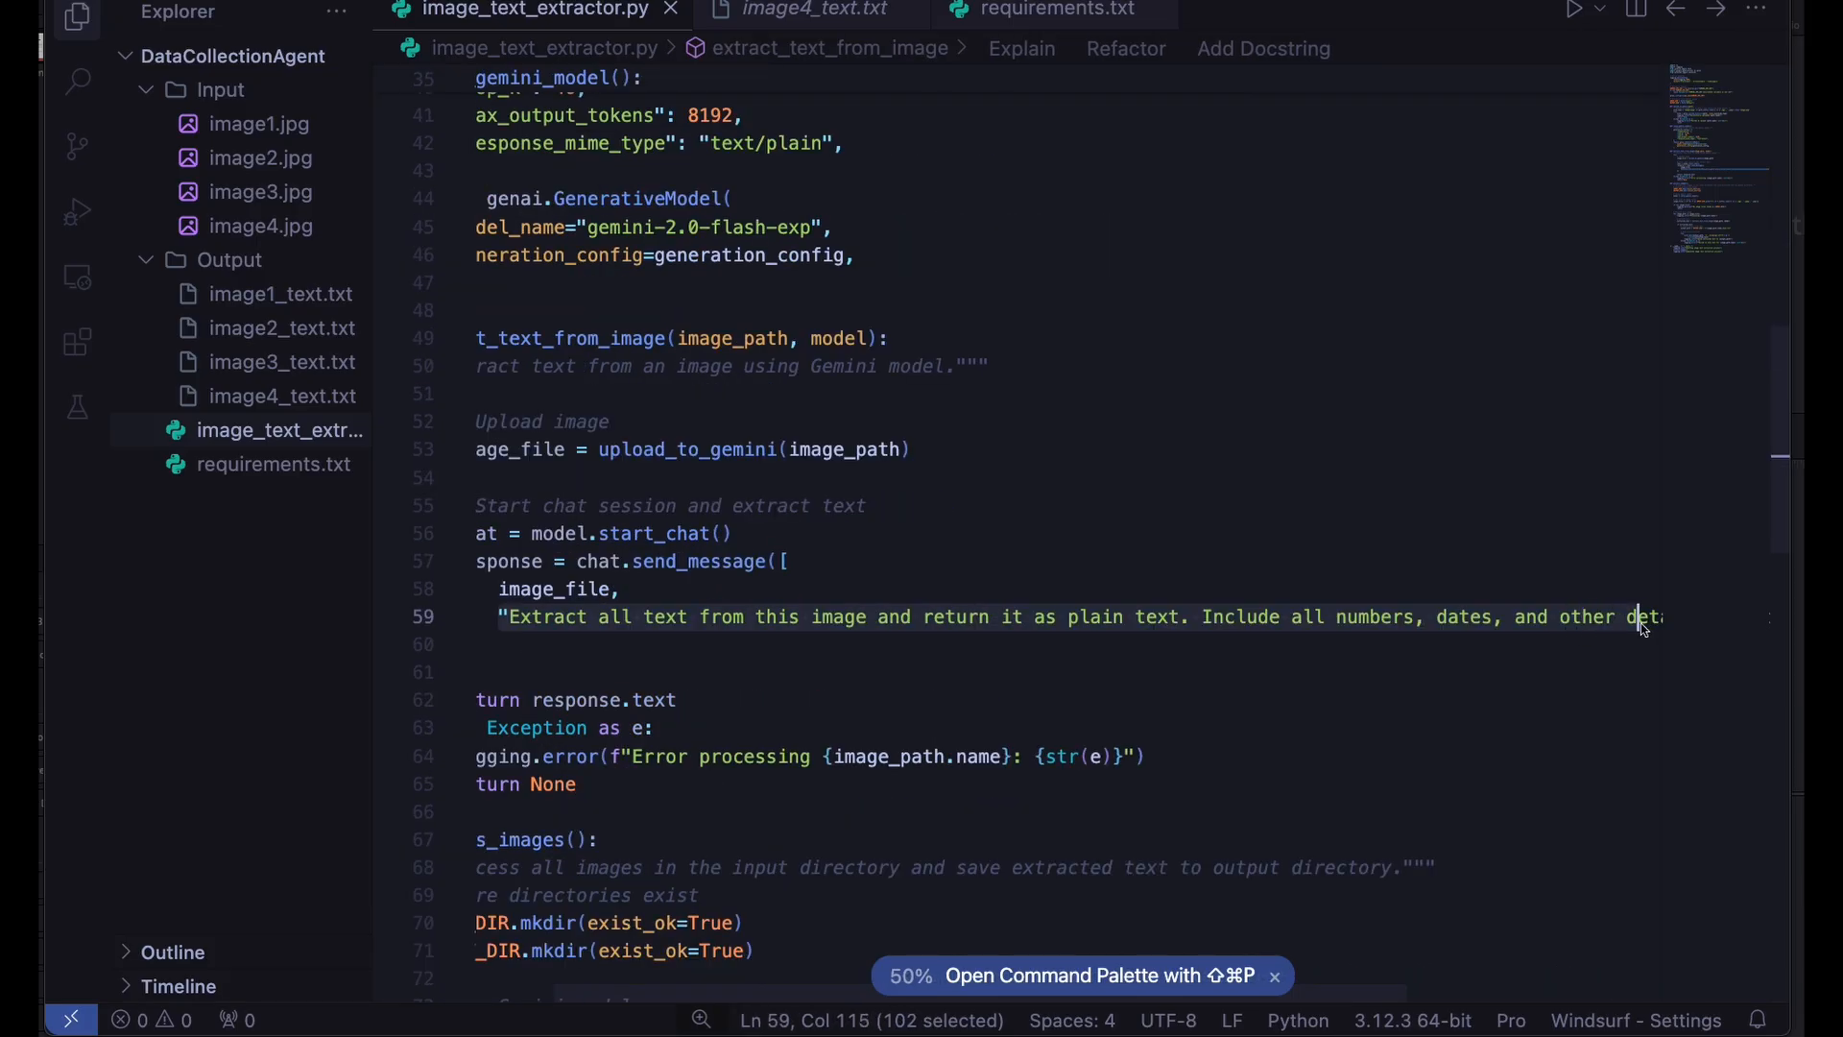
{"action": "scroll", "scroll_direction": "right", "scroll_amount": 3}
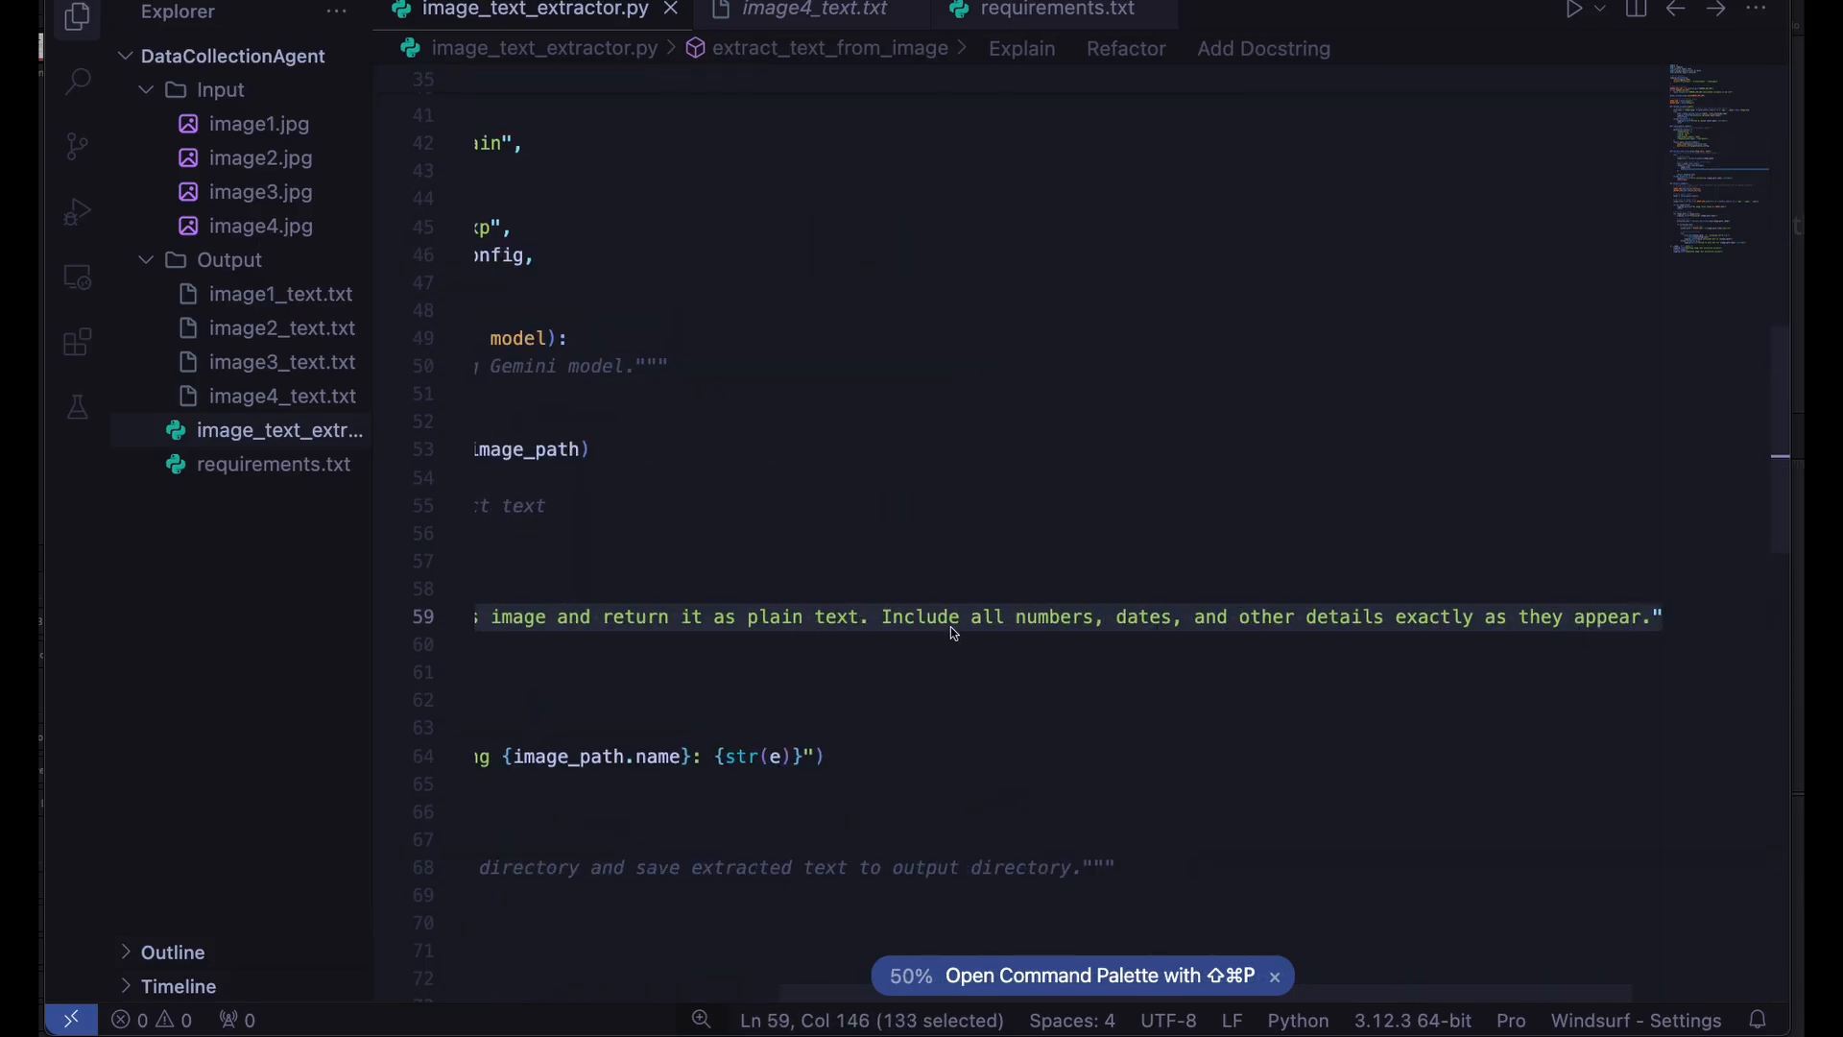